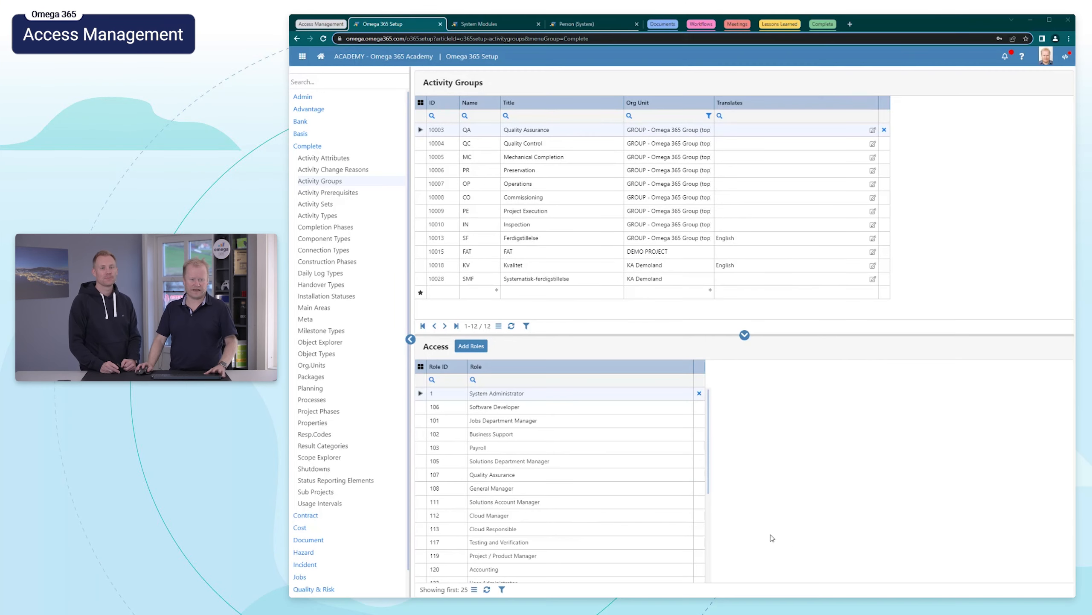
pyautogui.moveTo(1004, 438)
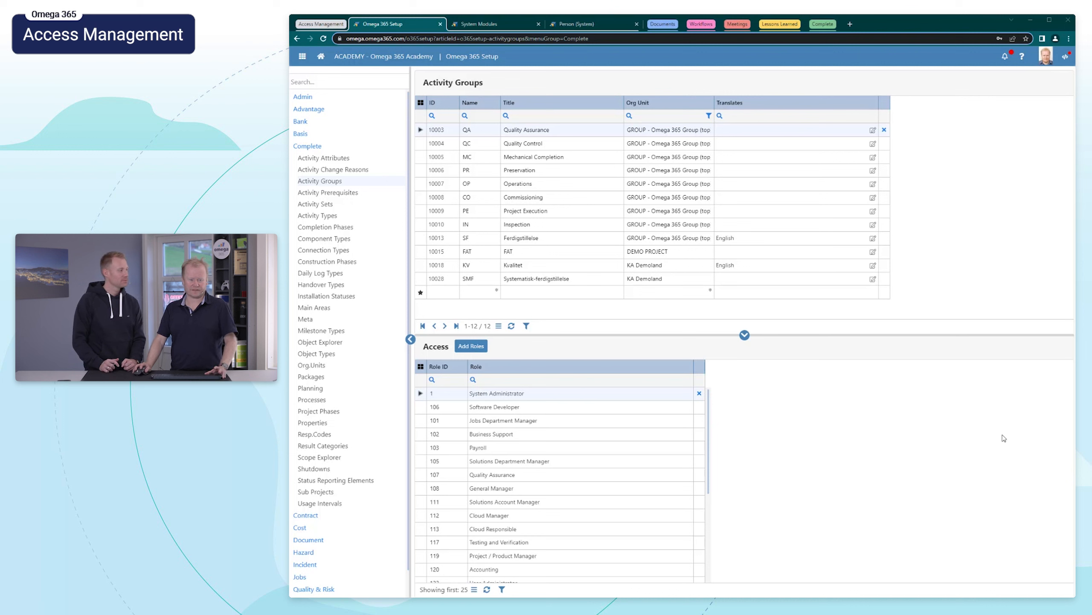
pyautogui.moveTo(921, 335)
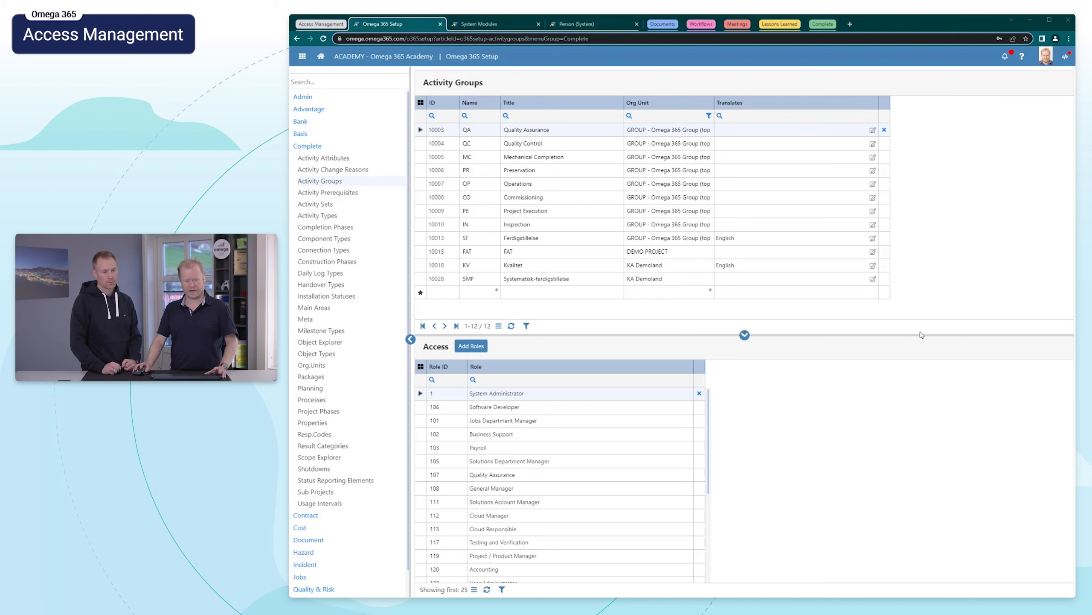
pyautogui.moveTo(744, 311)
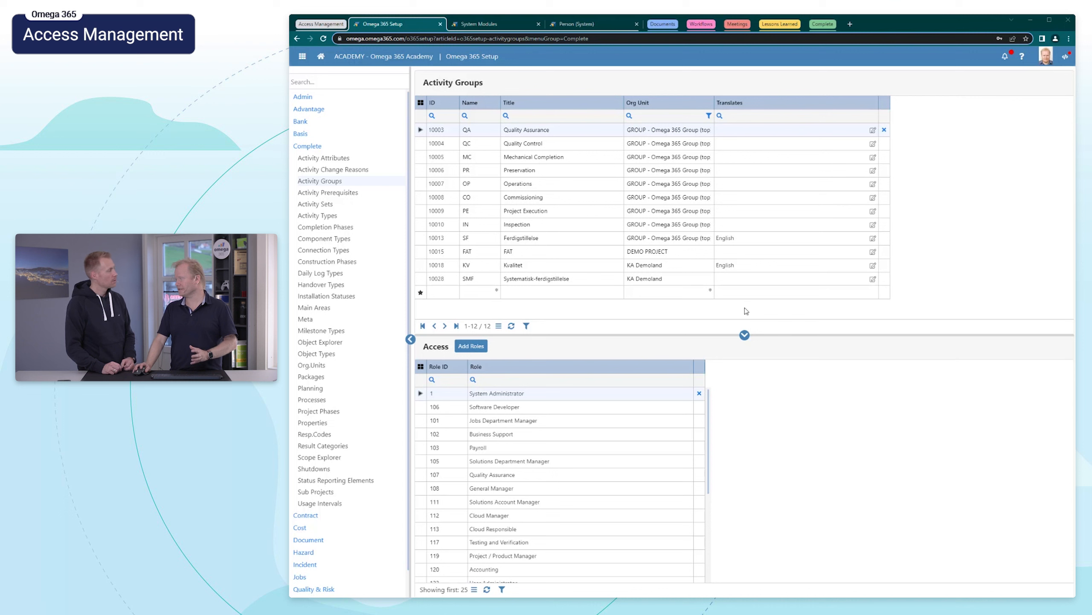
pyautogui.moveTo(628, 264)
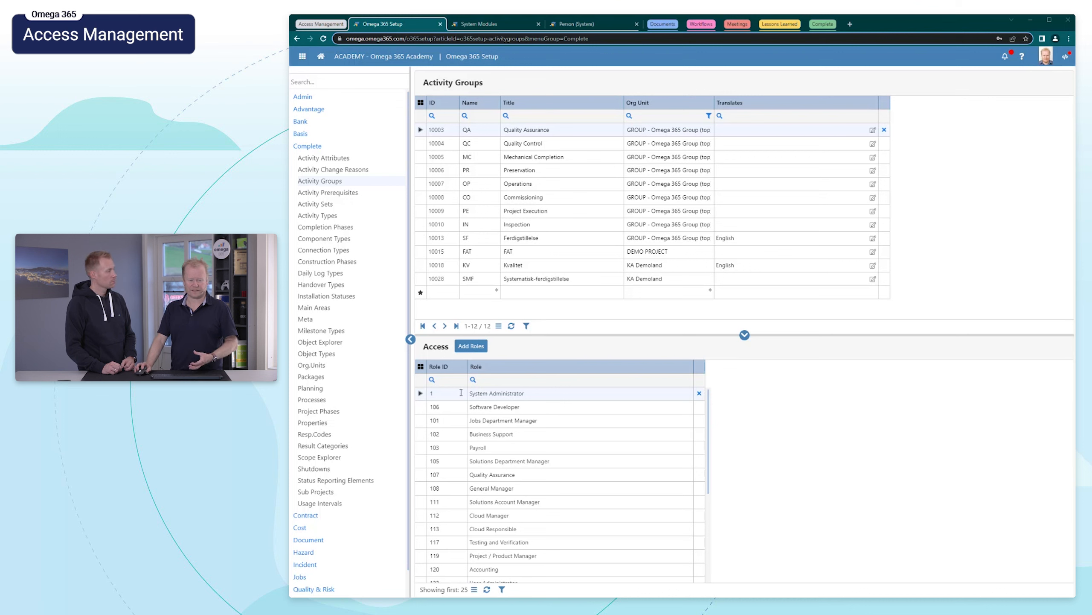
pyautogui.moveTo(460, 485)
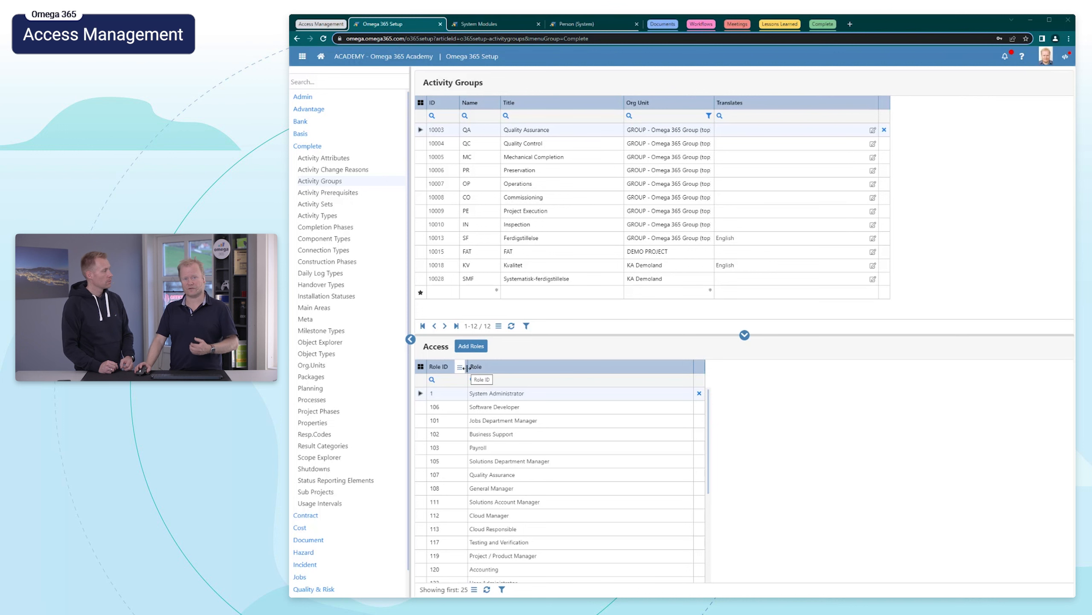
pyautogui.moveTo(515, 348)
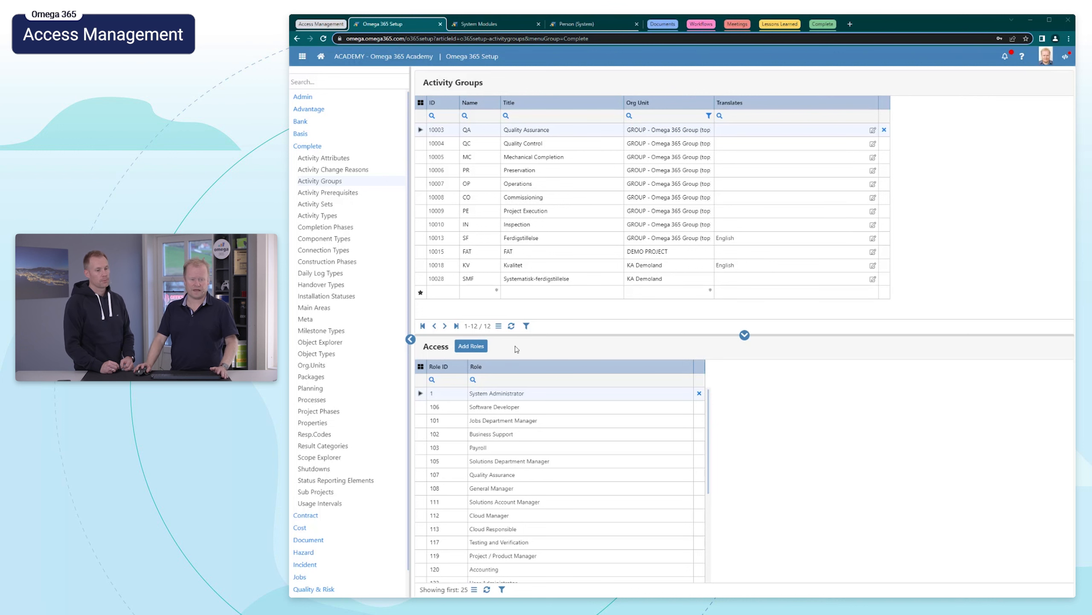
# Switch to the System Modules tab showing the Award Roles (Permissions) module tables
pyautogui.click(494, 24)
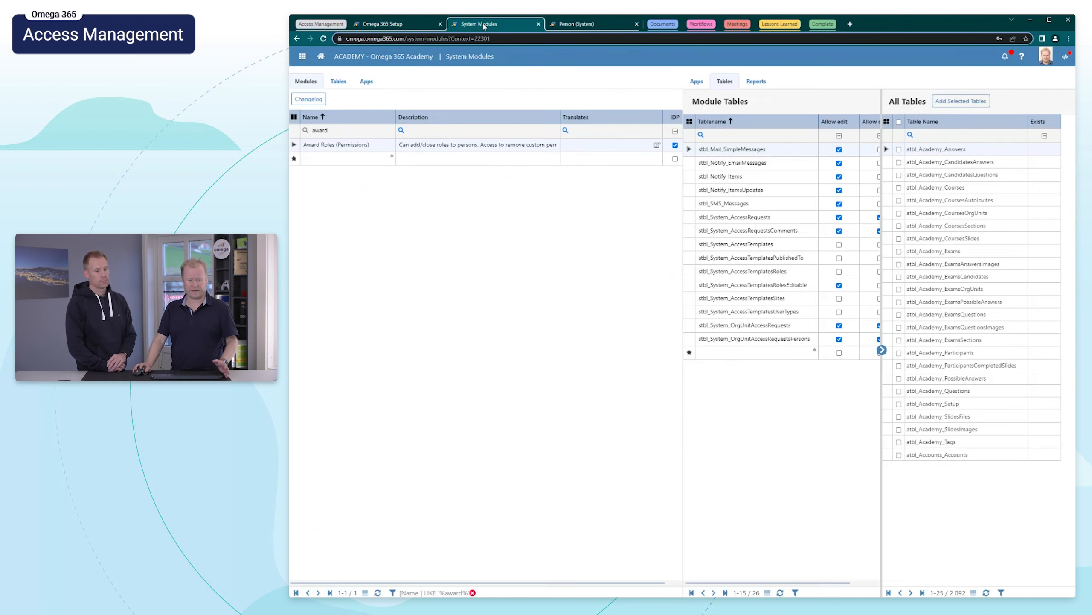
pyautogui.moveTo(546, 187)
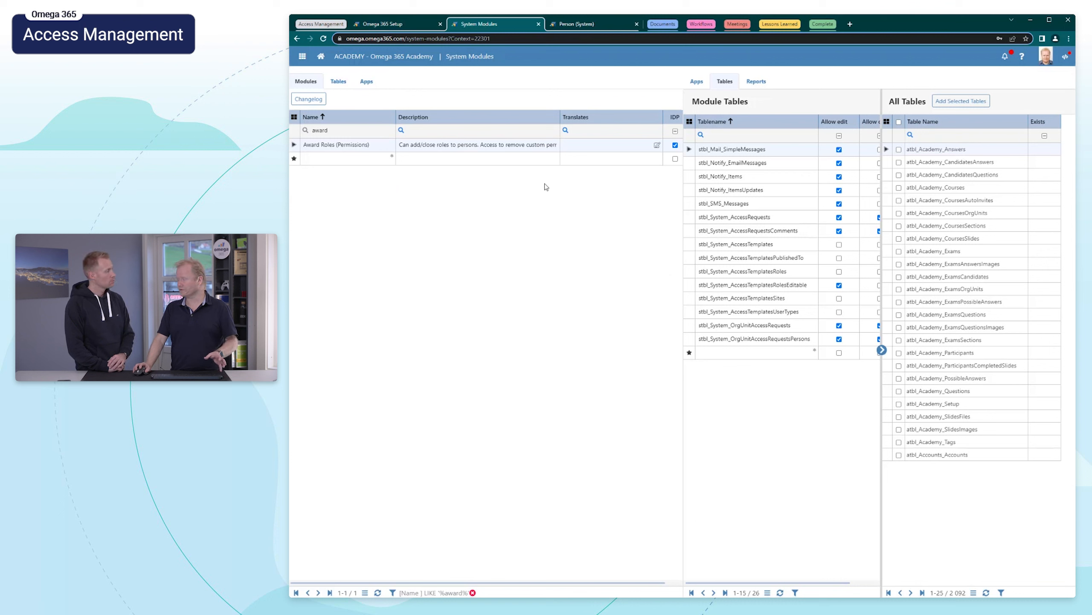
pyautogui.moveTo(525, 158)
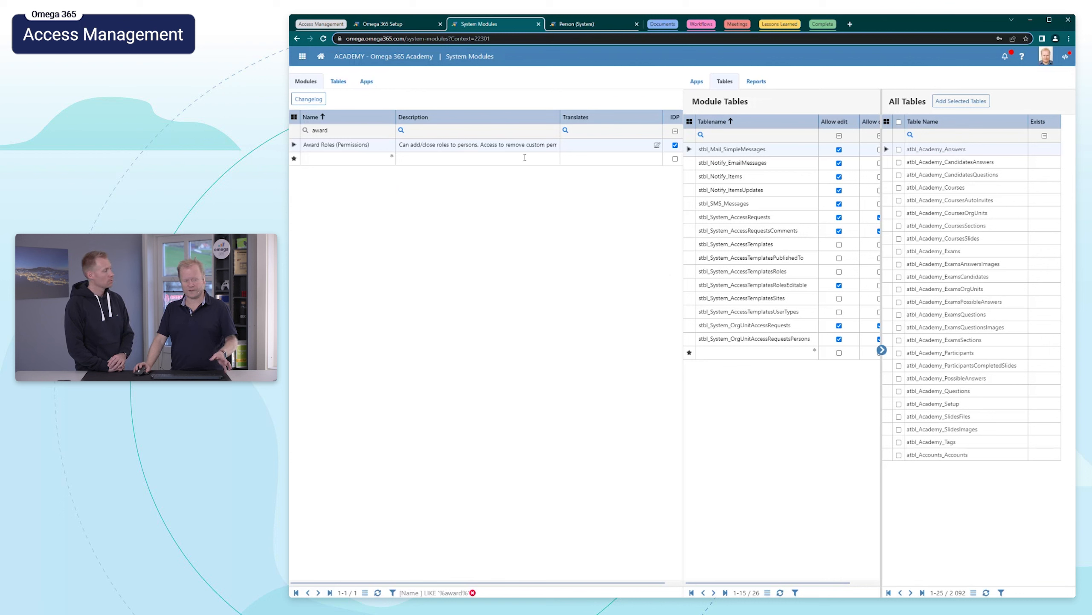
pyautogui.moveTo(413, 198)
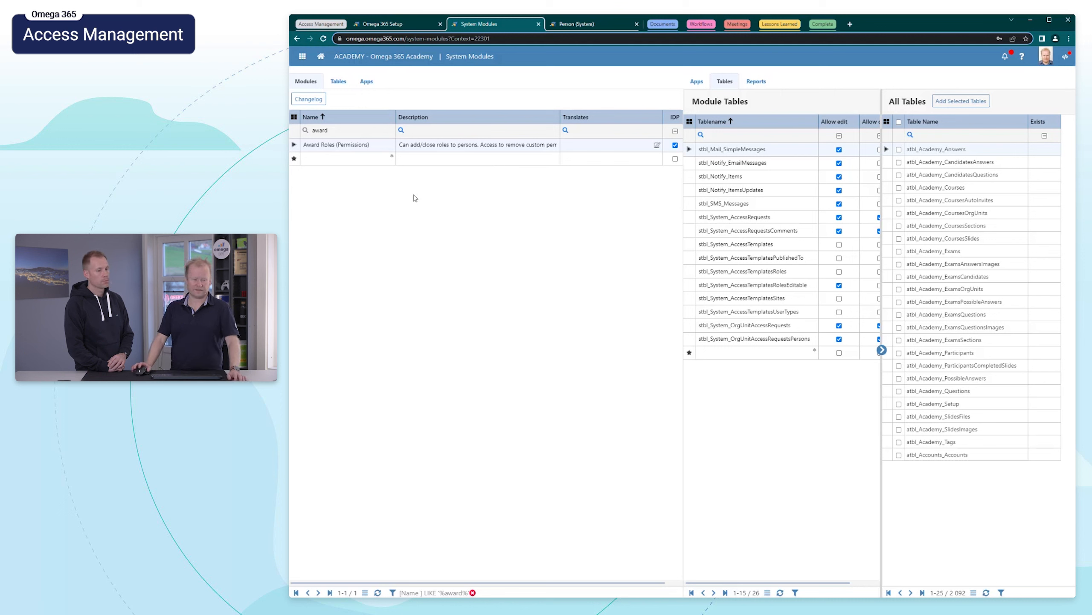
pyautogui.moveTo(402, 181)
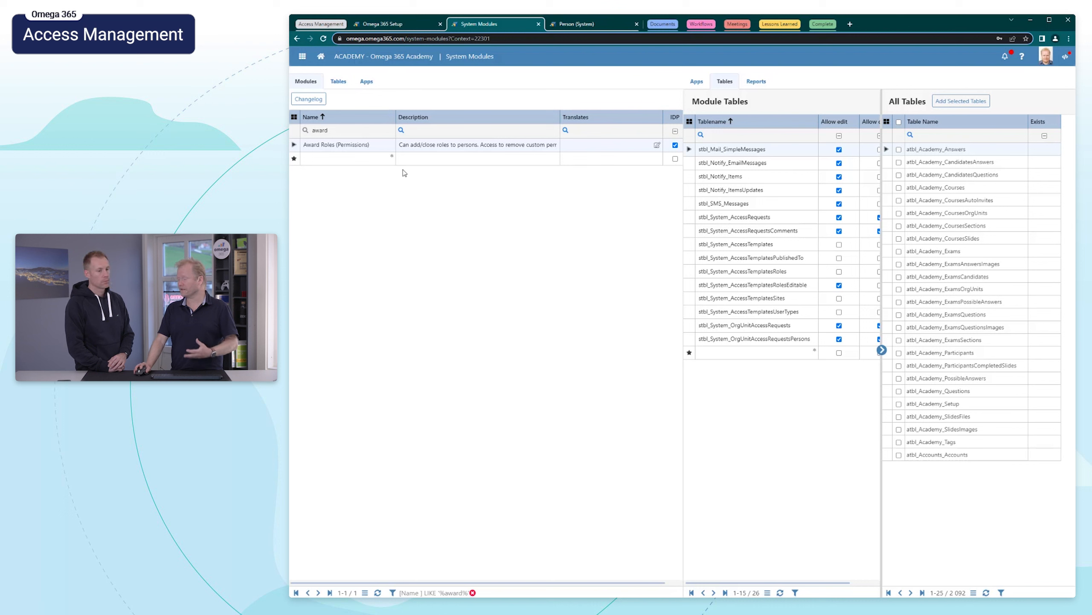
pyautogui.moveTo(471, 182)
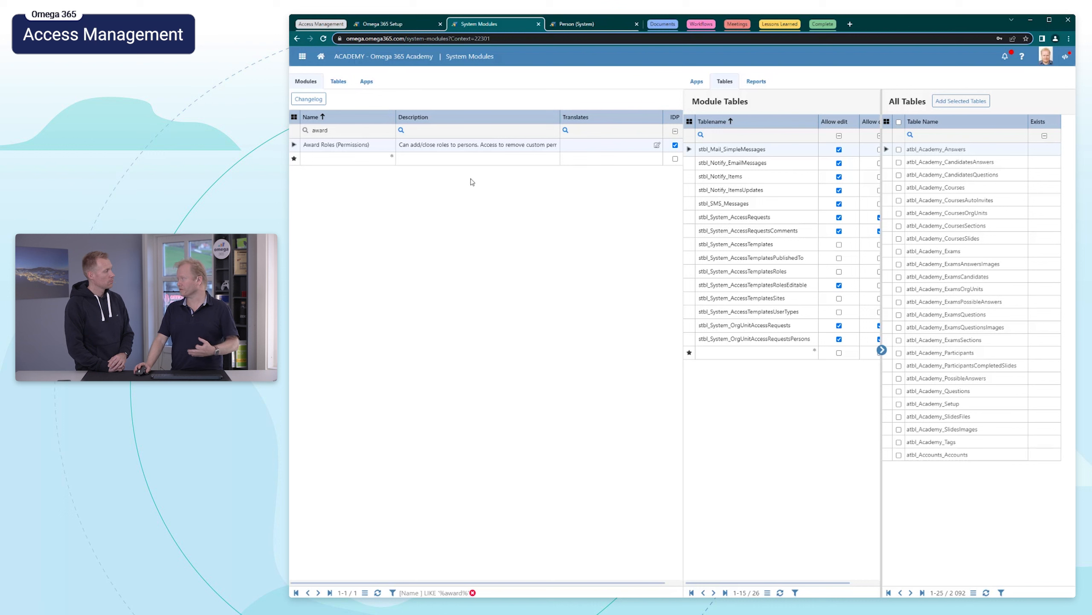
pyautogui.moveTo(484, 181)
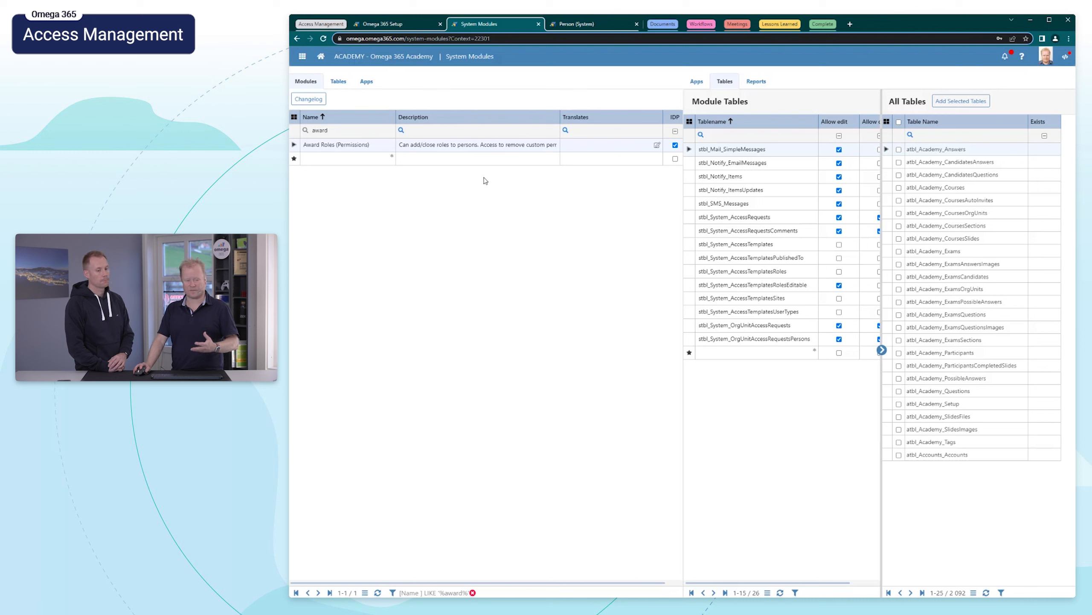
pyautogui.moveTo(496, 189)
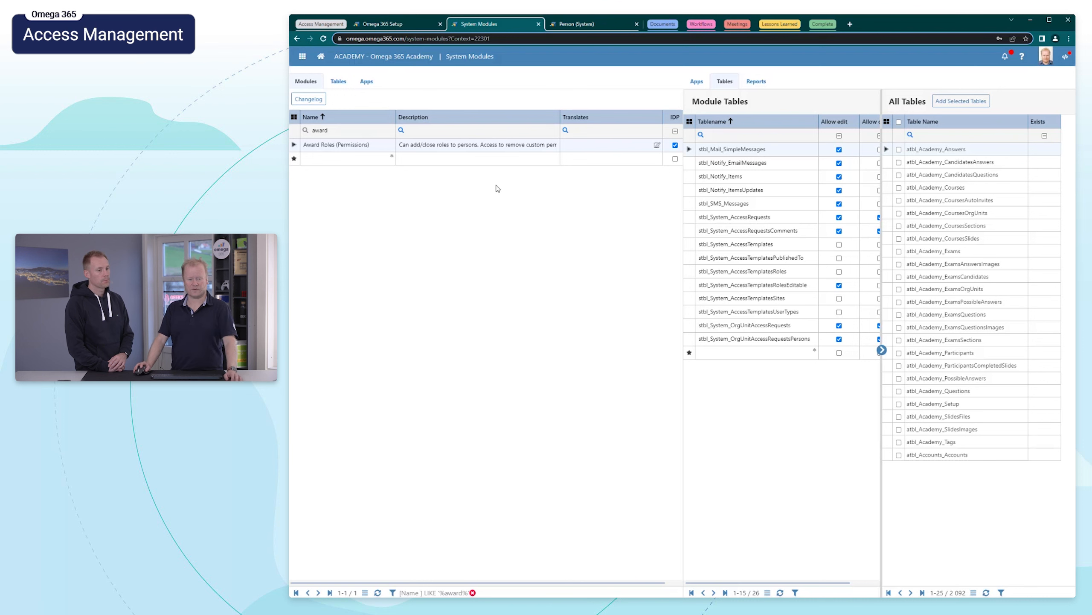
pyautogui.moveTo(593, 24)
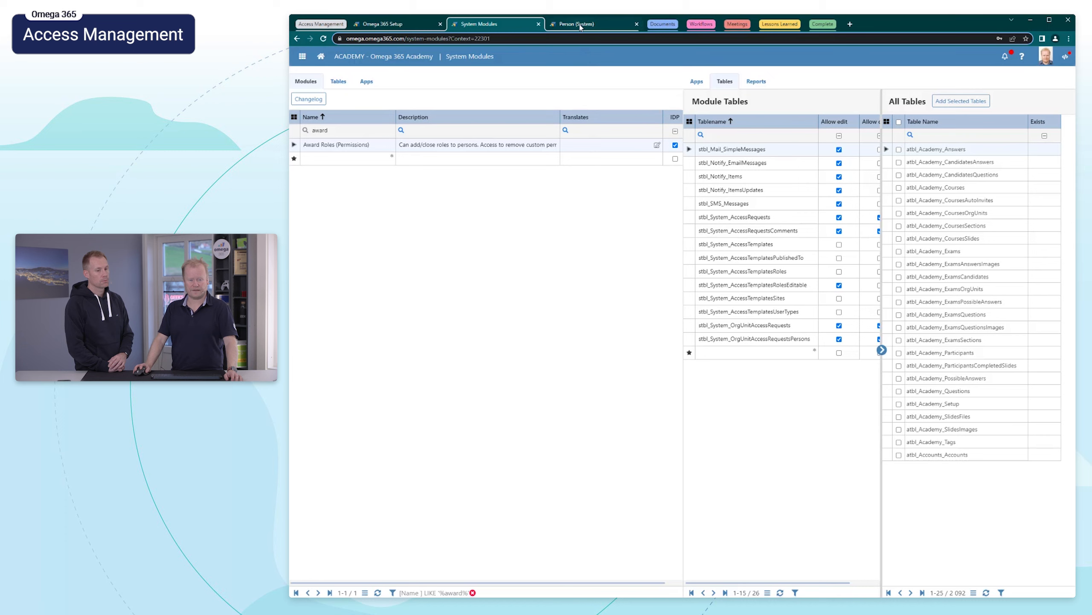
# Switch to the Person (System) tab with the user's profile details and entries
pyautogui.click(592, 24)
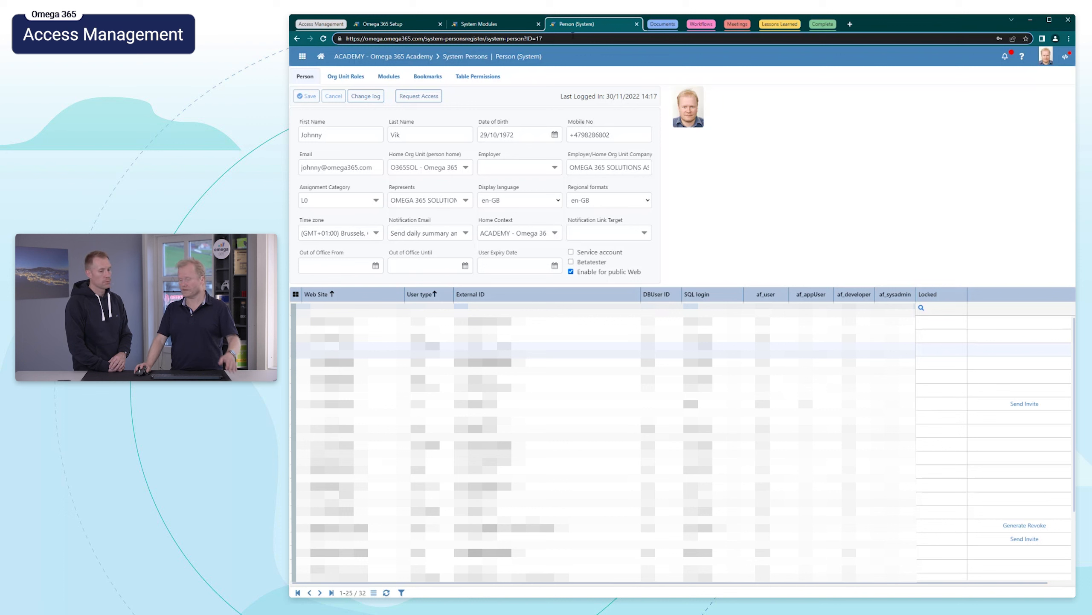
pyautogui.moveTo(754, 225)
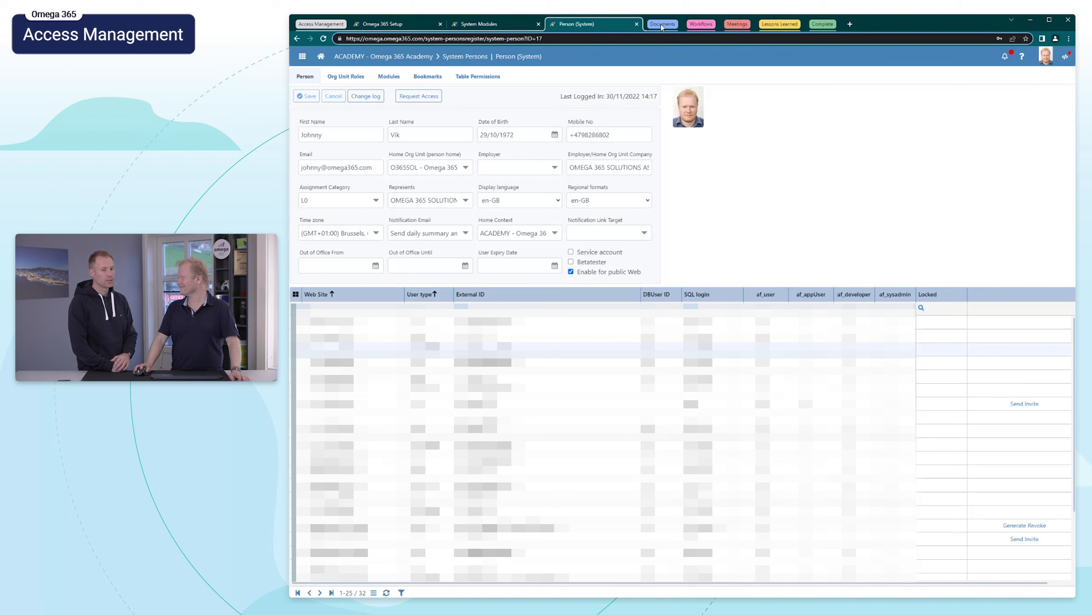
pyautogui.moveTo(661, 24)
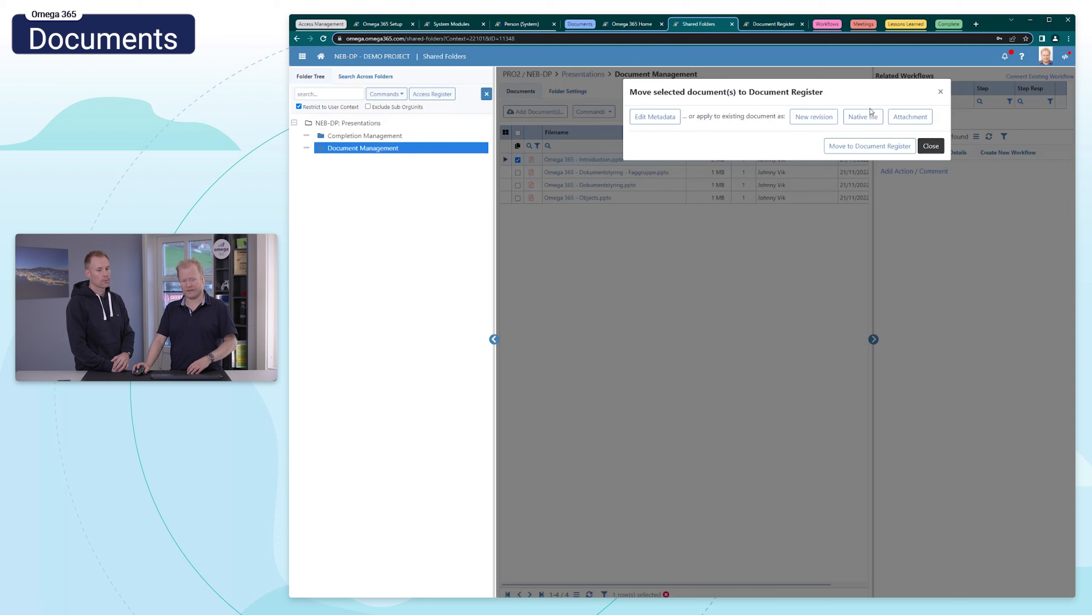
pyautogui.moveTo(863, 116)
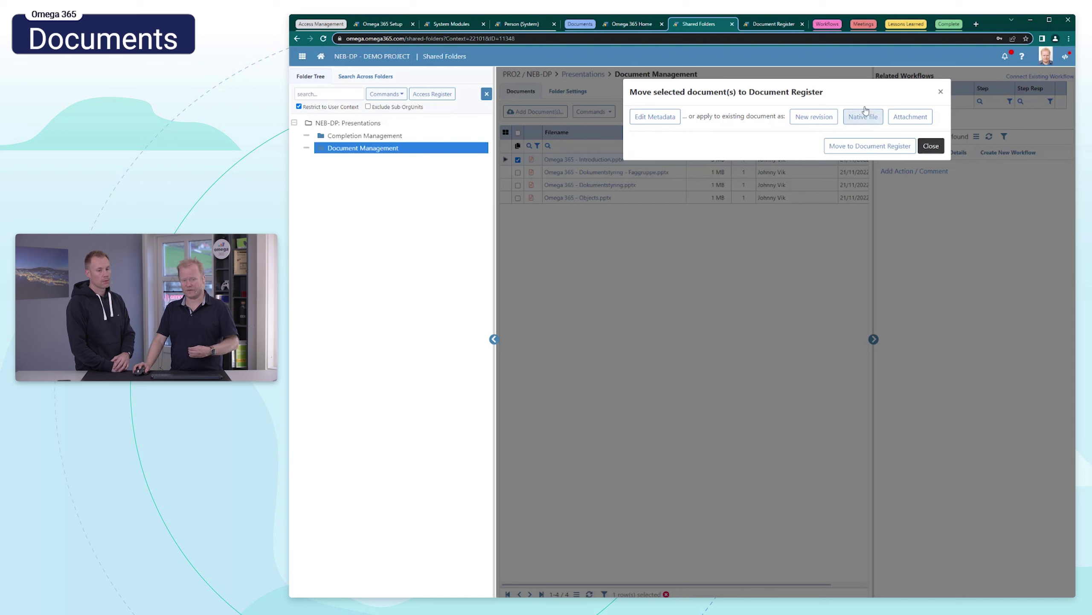
pyautogui.moveTo(555, 191)
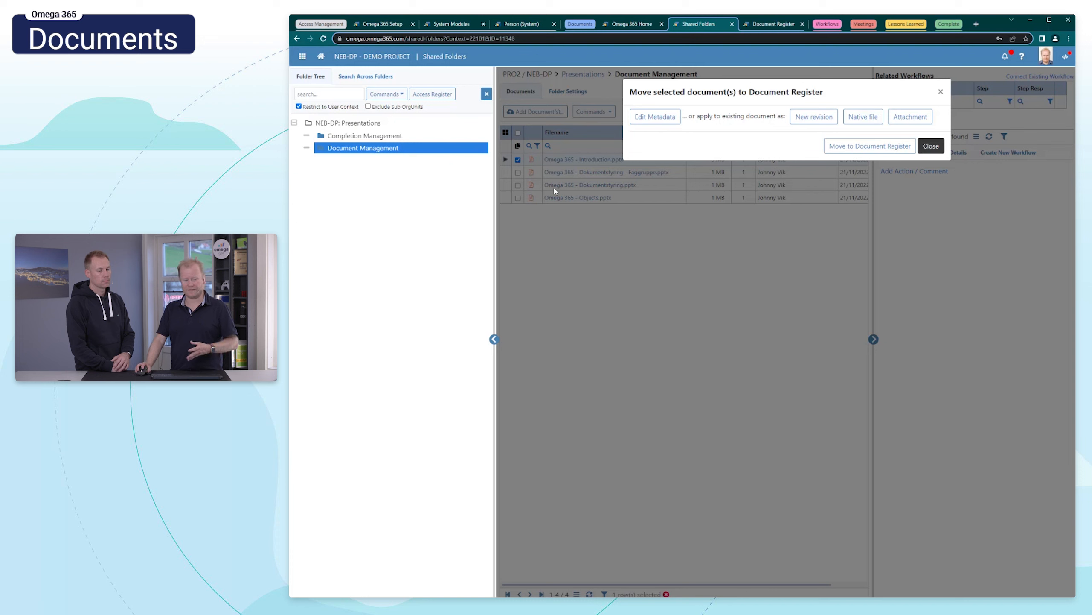
pyautogui.moveTo(653, 182)
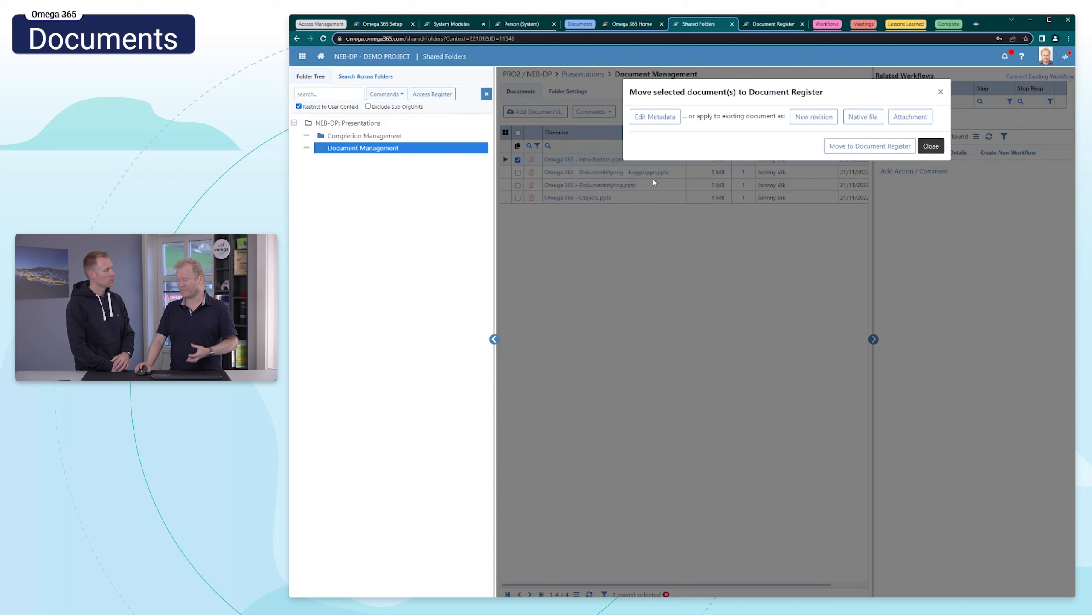
pyautogui.moveTo(678, 132)
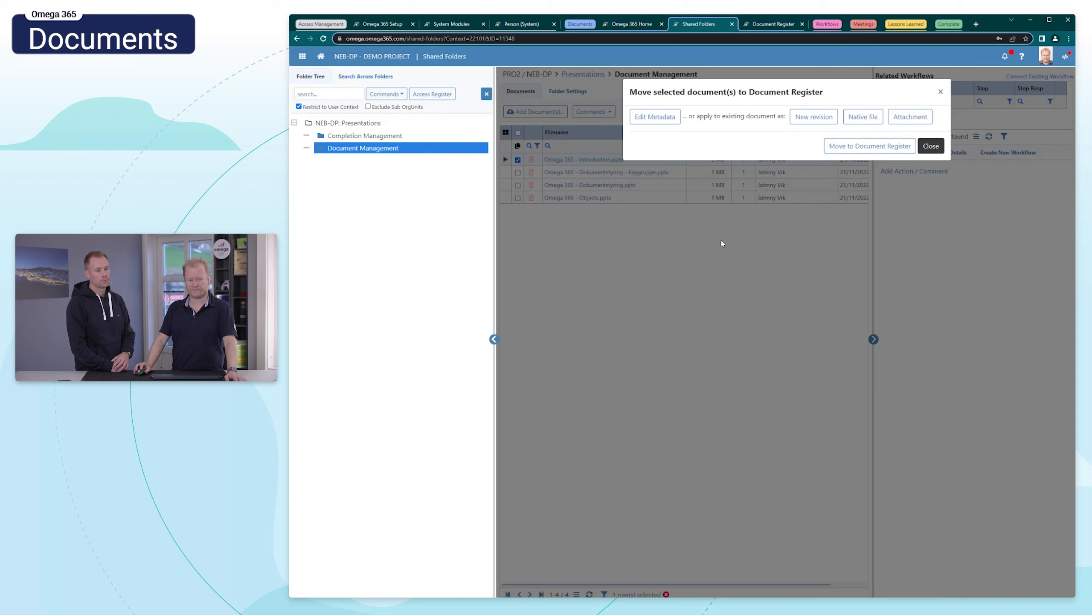
# Switch to the Document Register tab listing project documents, types, statuses and revisions
pyautogui.click(773, 24)
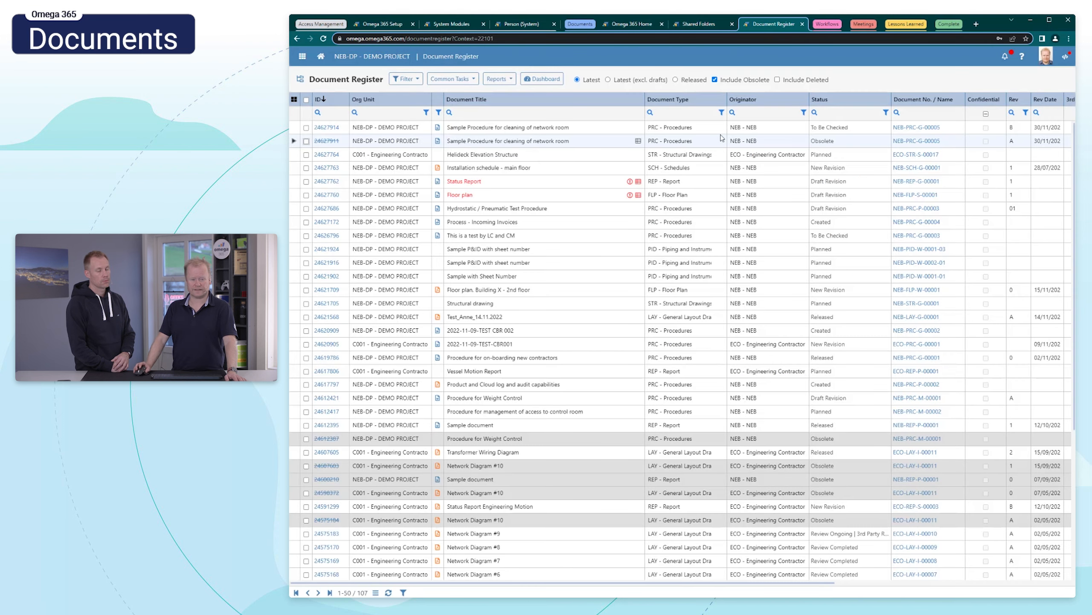
pyautogui.moveTo(668, 86)
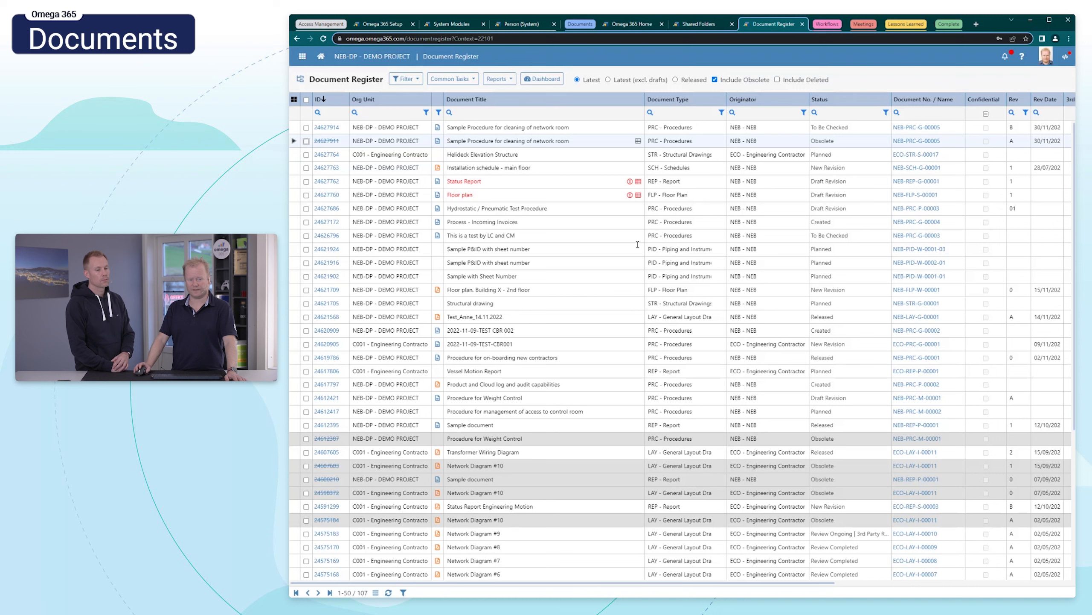
pyautogui.moveTo(530, 141)
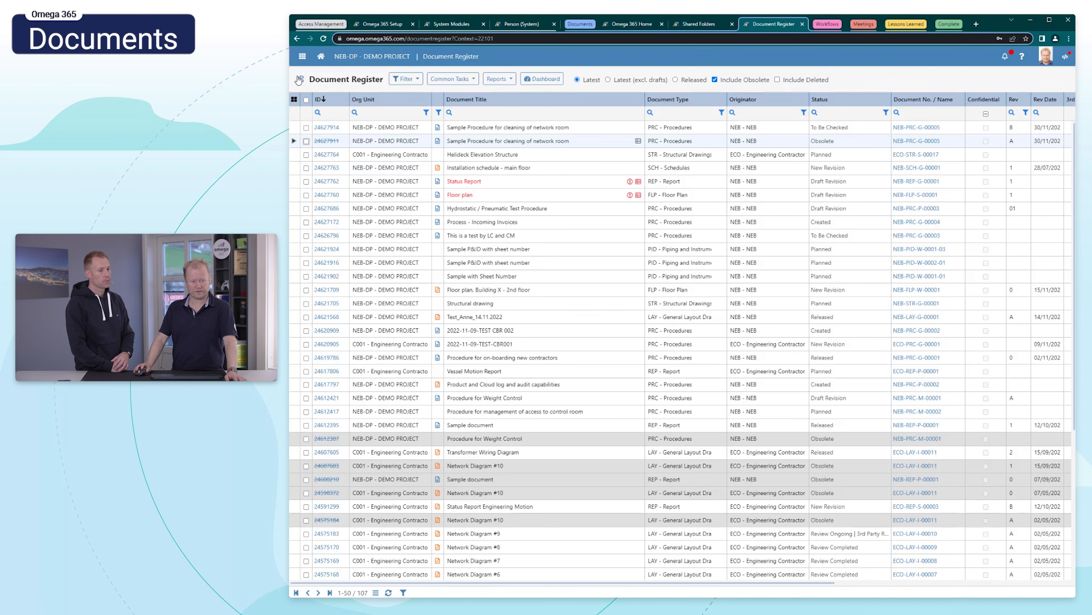
# Tick both 'cleaning of network room' procedure rows: awaiting checking and obsolete
pyautogui.click(323, 38)
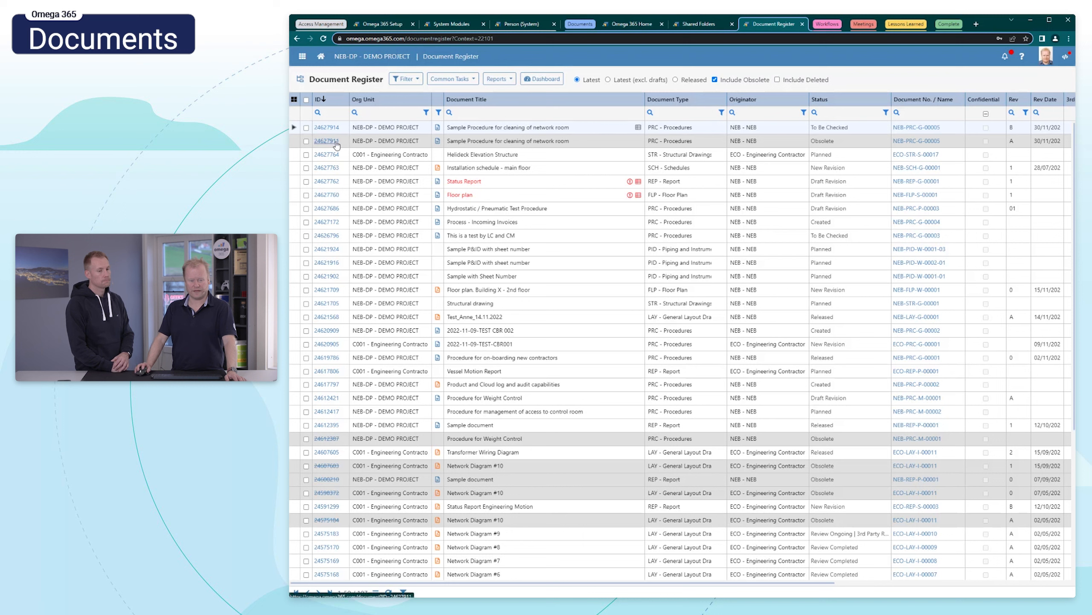
pyautogui.click(306, 127)
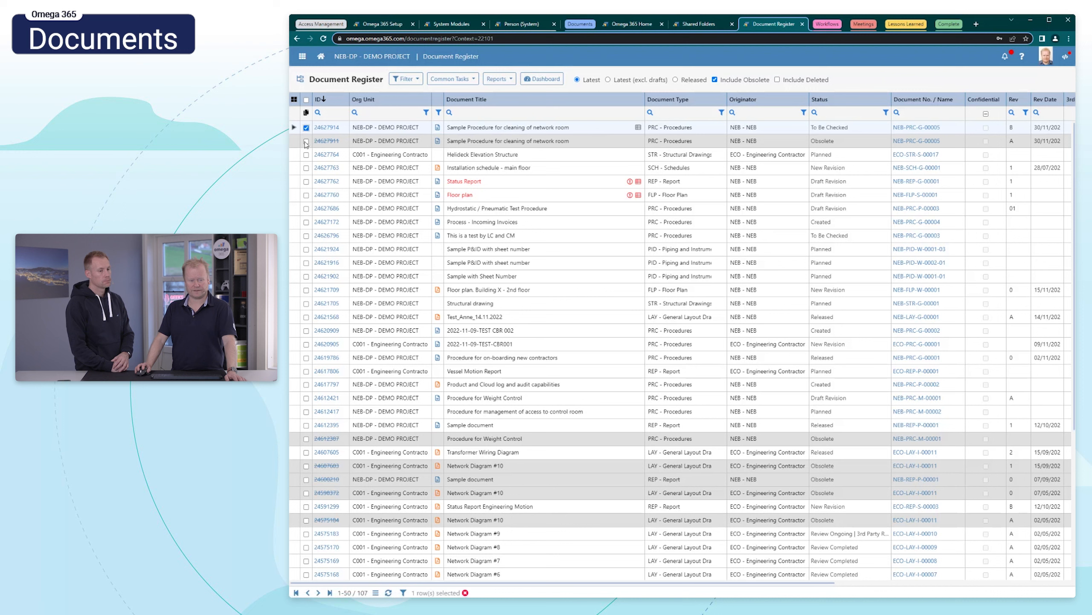
pyautogui.click(450, 78)
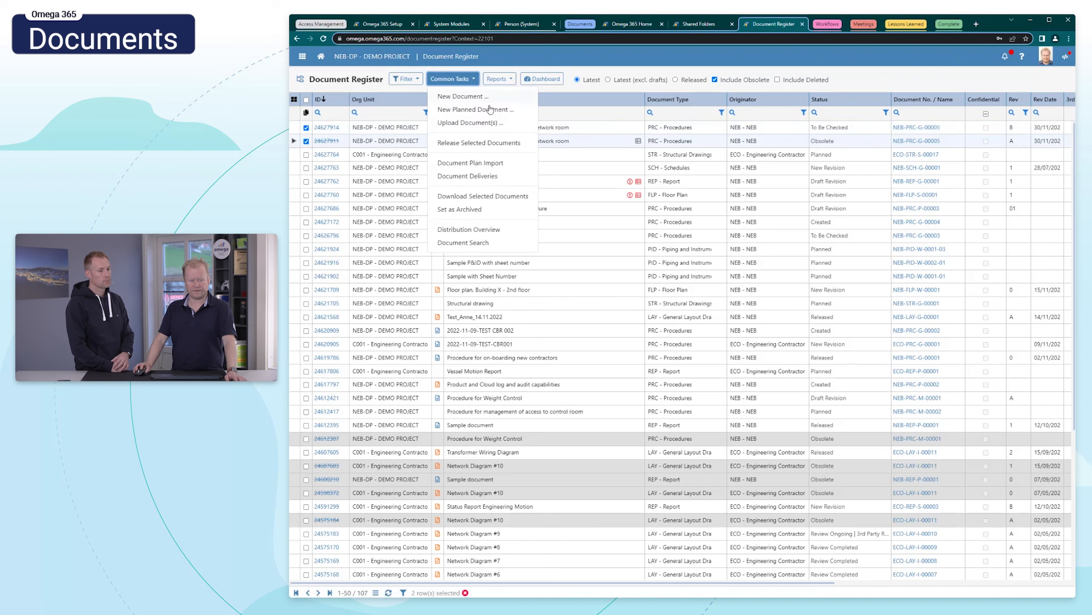
pyautogui.moveTo(492, 167)
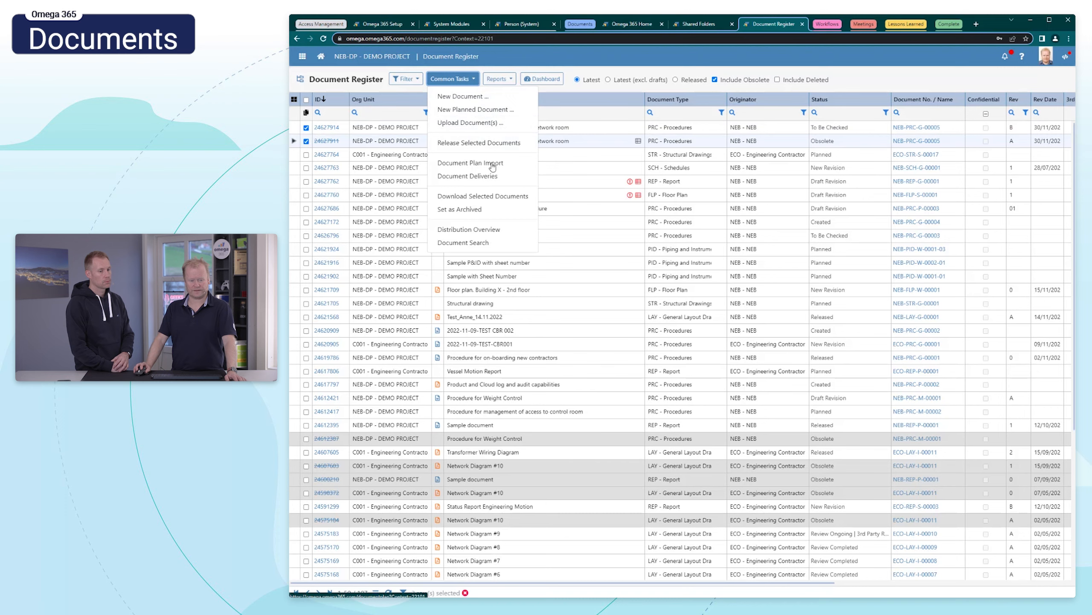
# Start downloading the two documents, cancel at the Obsolete Document warning and close
pyautogui.click(482, 196)
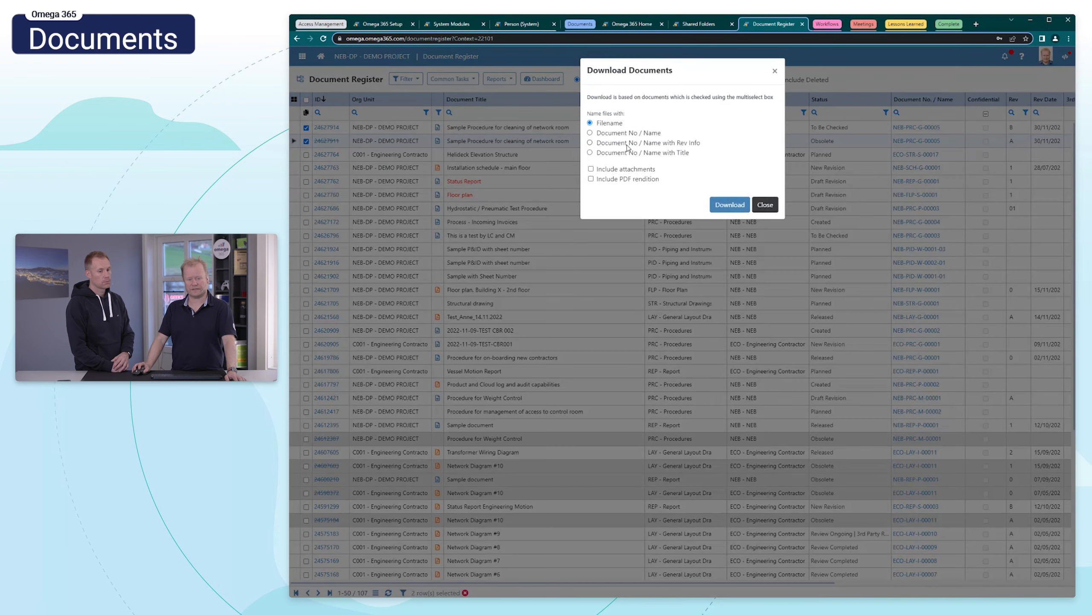
pyautogui.click(729, 204)
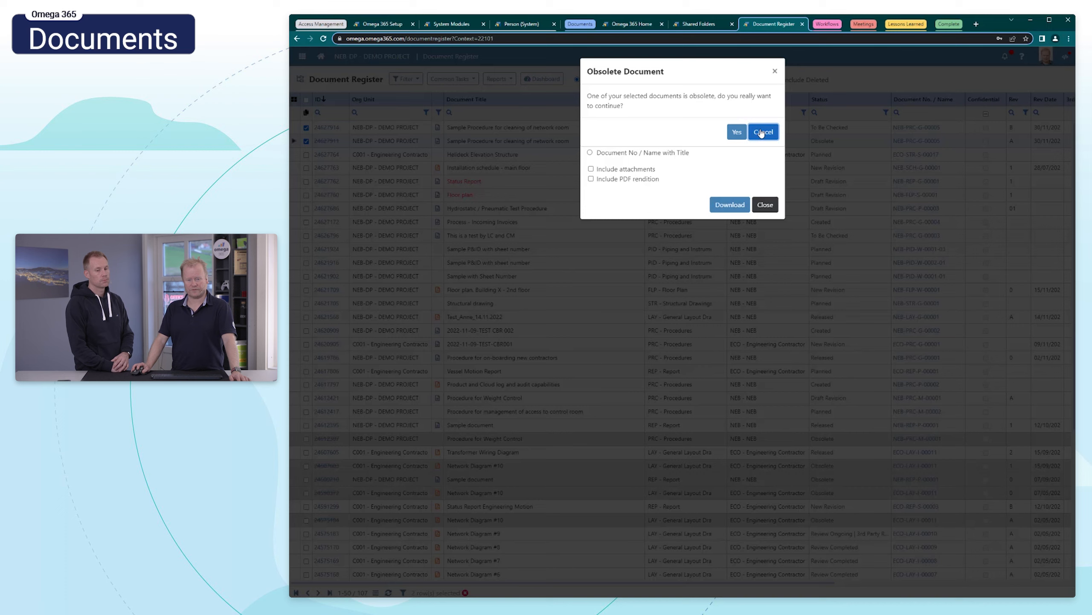
pyautogui.click(736, 132)
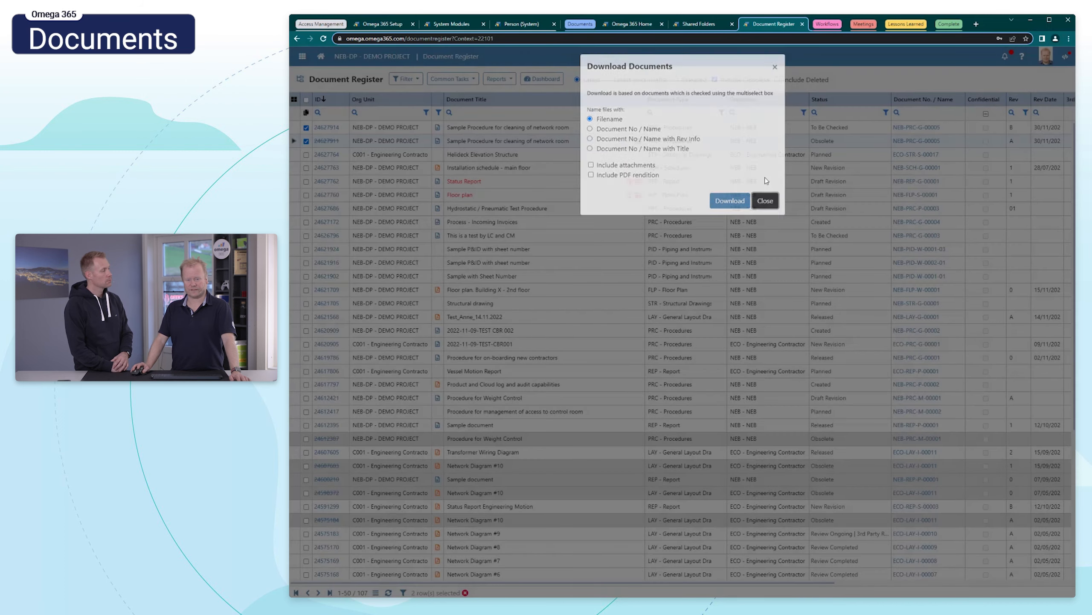
pyautogui.click(815, 23)
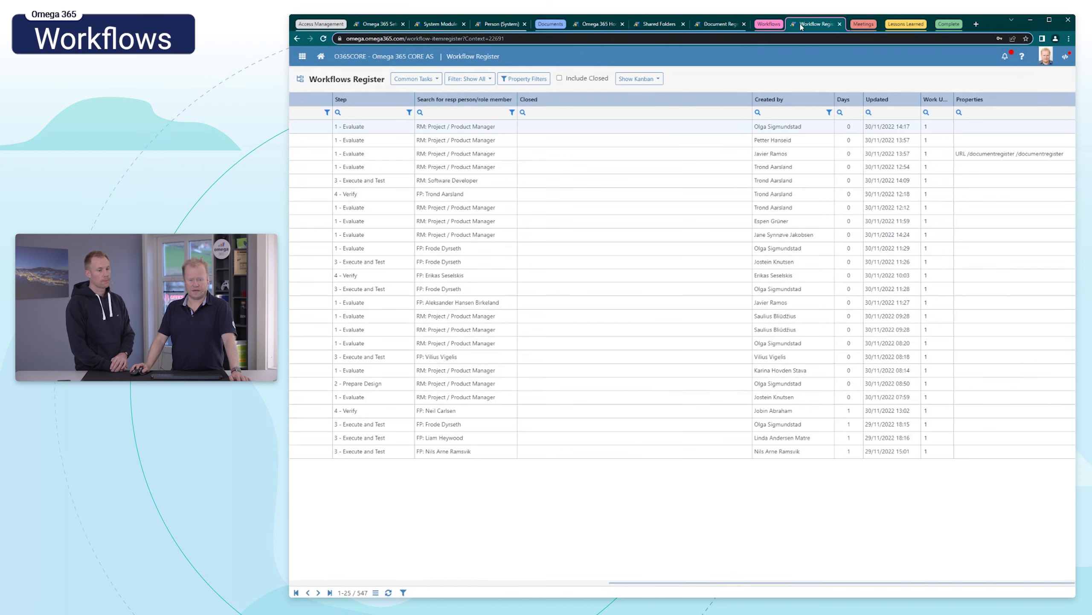
pyautogui.moveTo(730, 378)
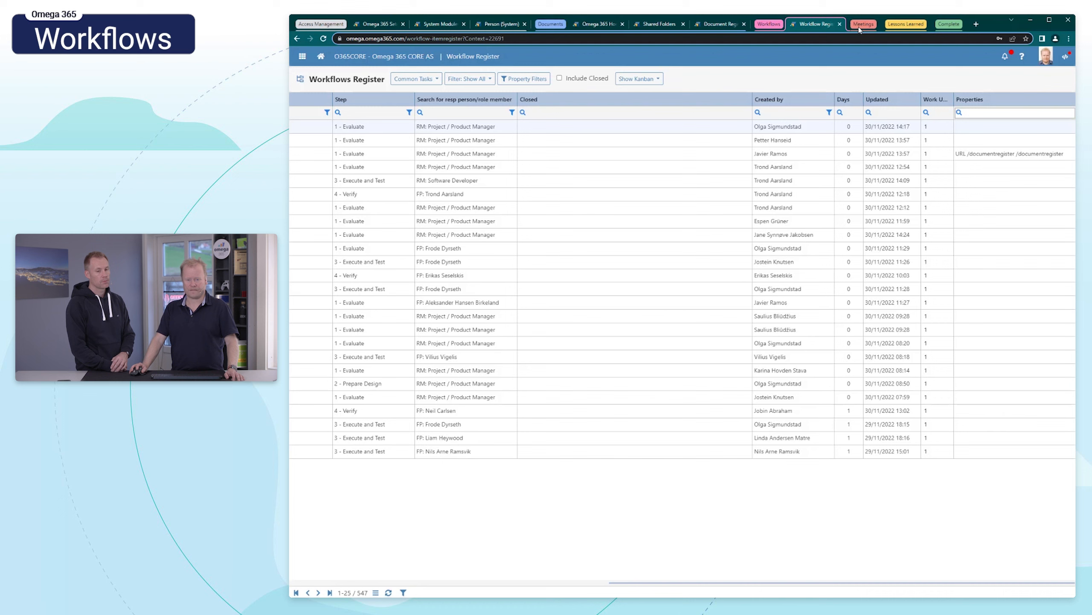
# Switch to the Technology Platform meeting tab with the grid-control feature request
pyautogui.click(863, 25)
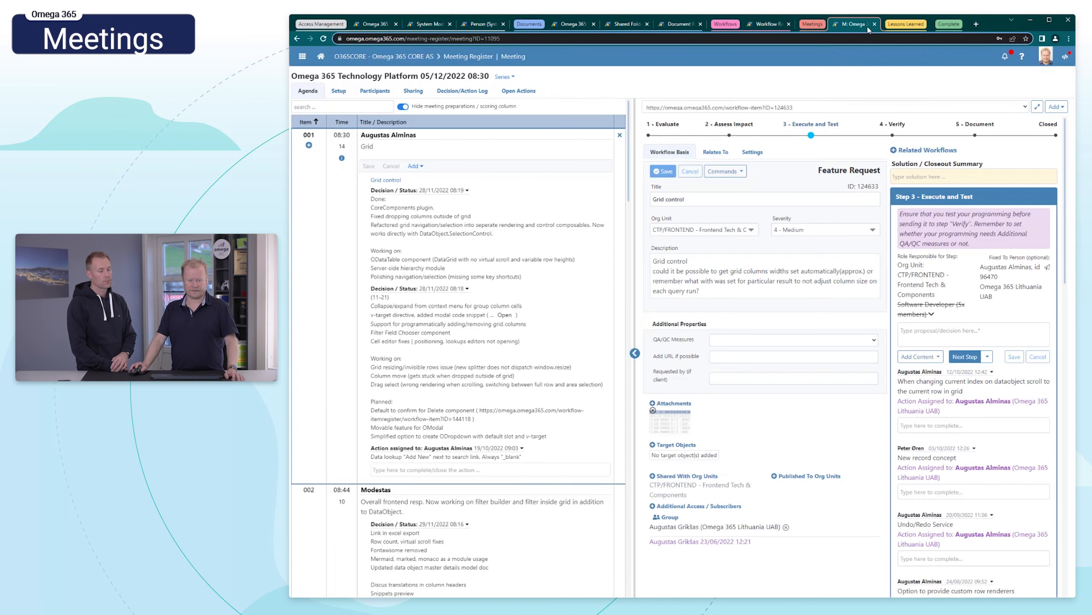
pyautogui.moveTo(812, 123)
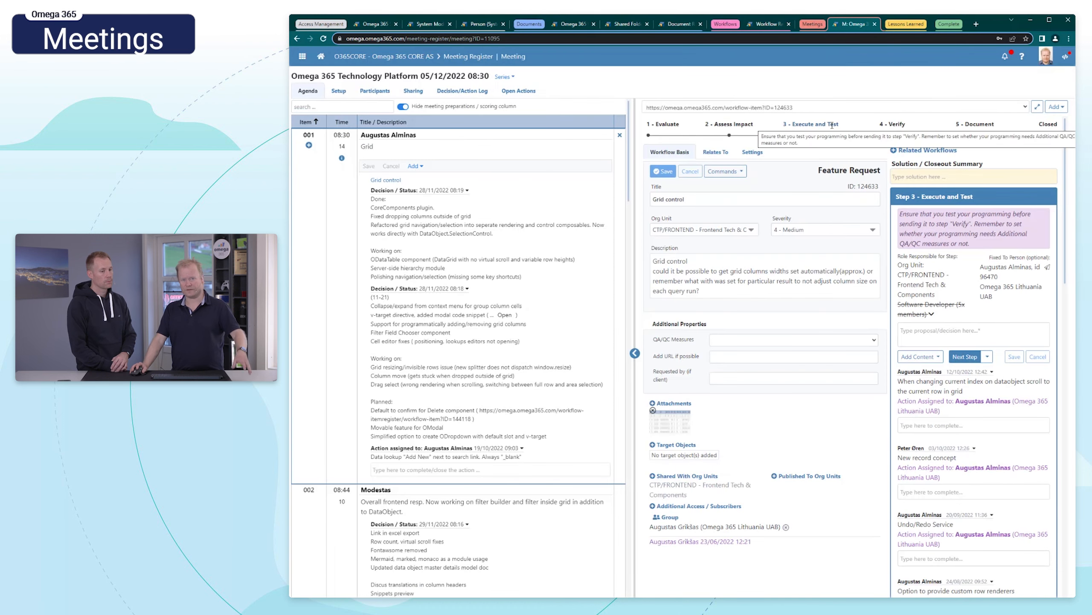
pyautogui.moveTo(818, 180)
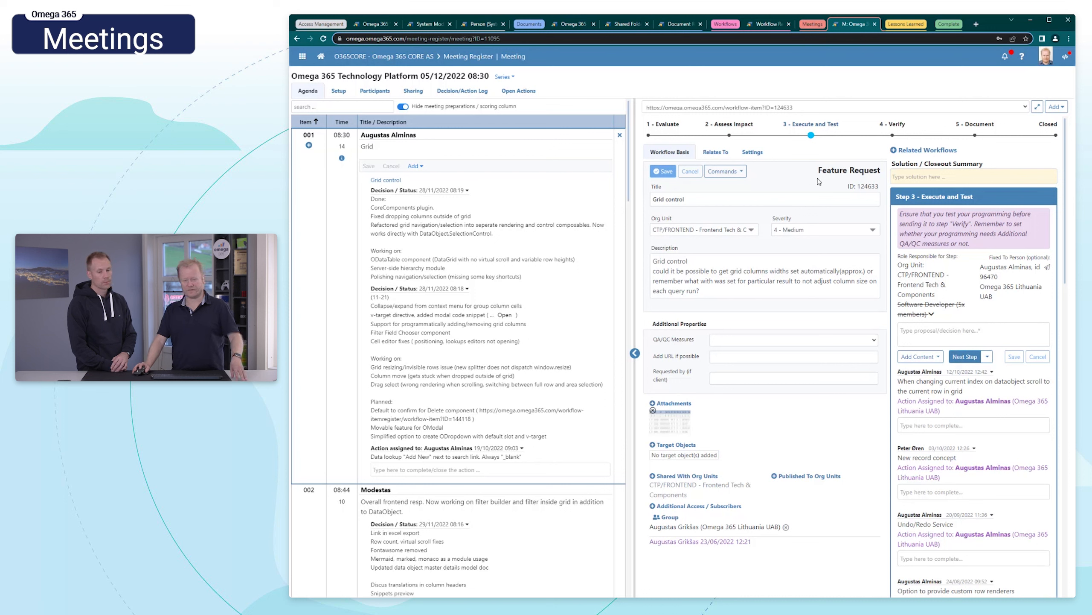
pyautogui.moveTo(867, 151)
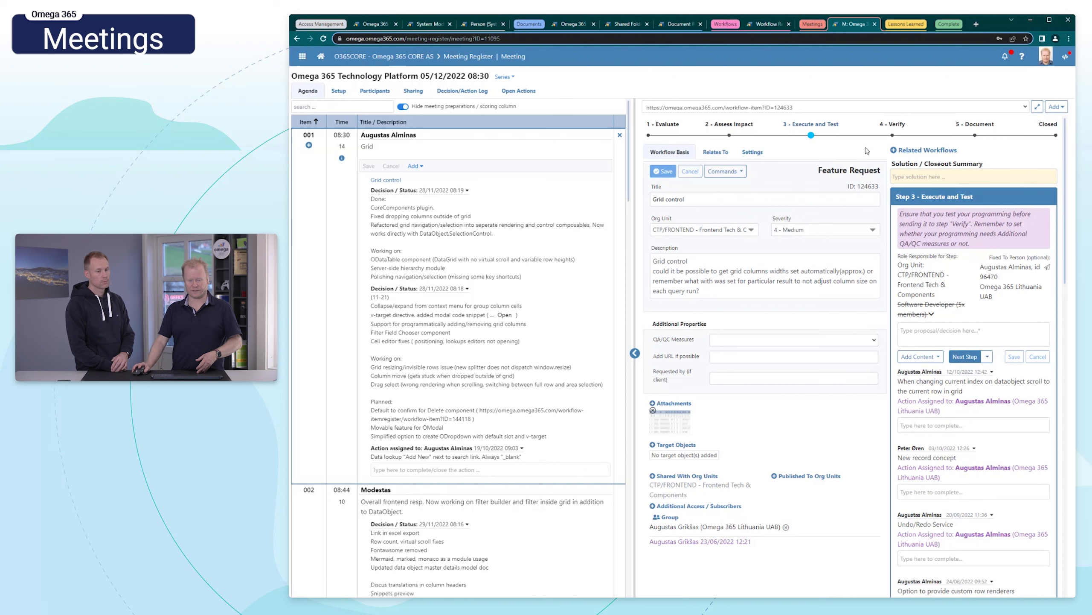
pyautogui.moveTo(877, 195)
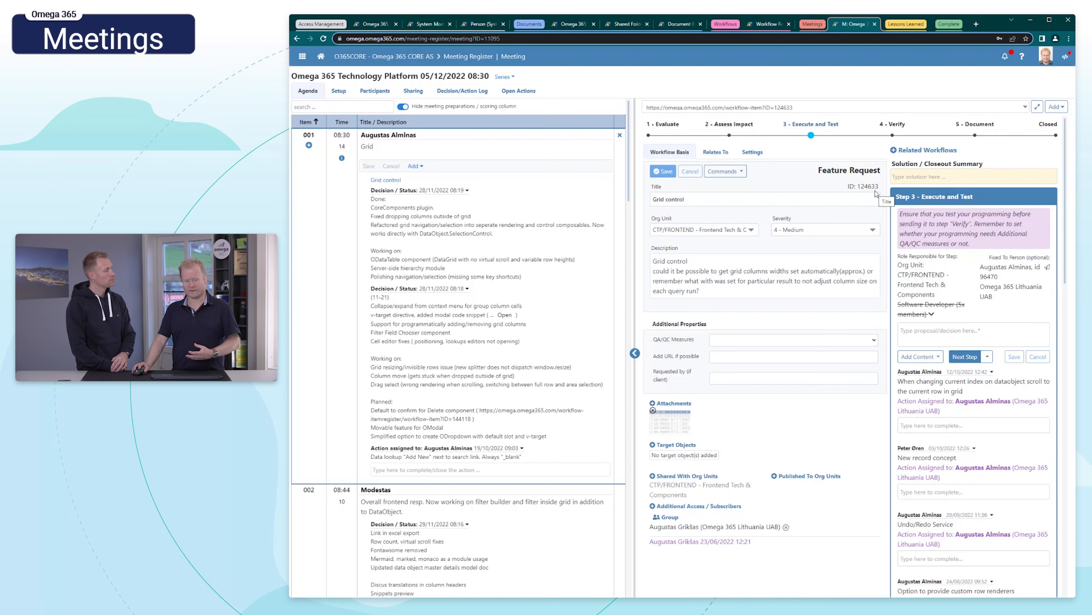
pyautogui.moveTo(849, 140)
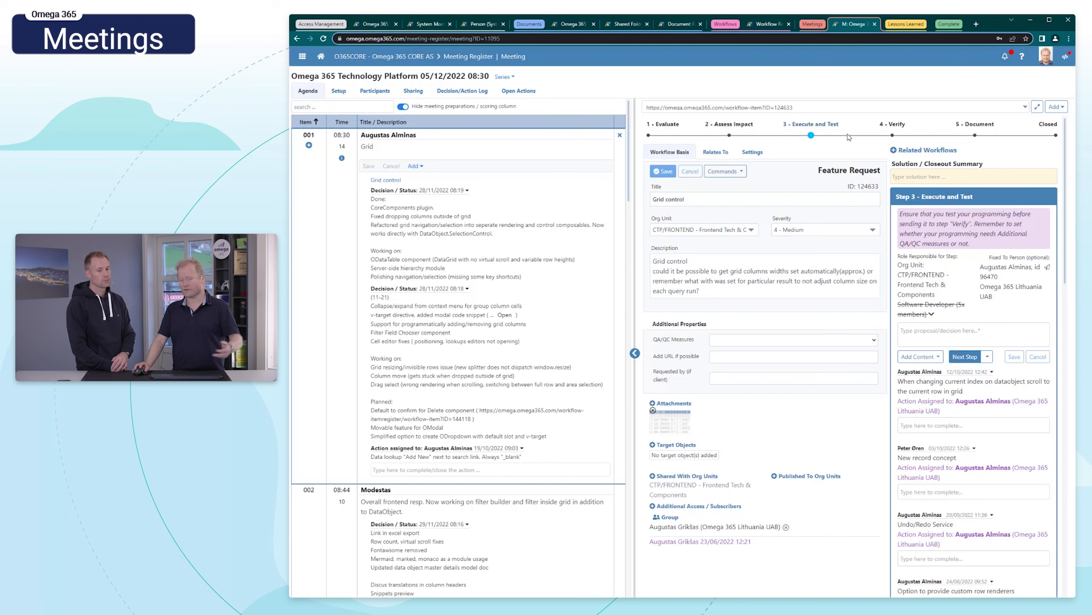
pyautogui.moveTo(810, 108)
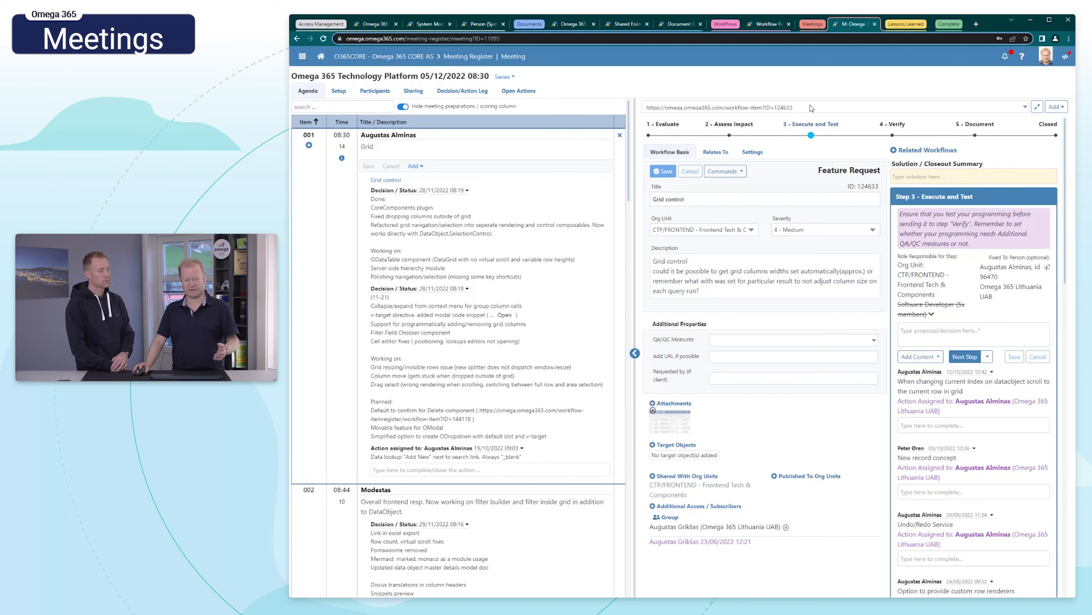
pyautogui.moveTo(719, 109)
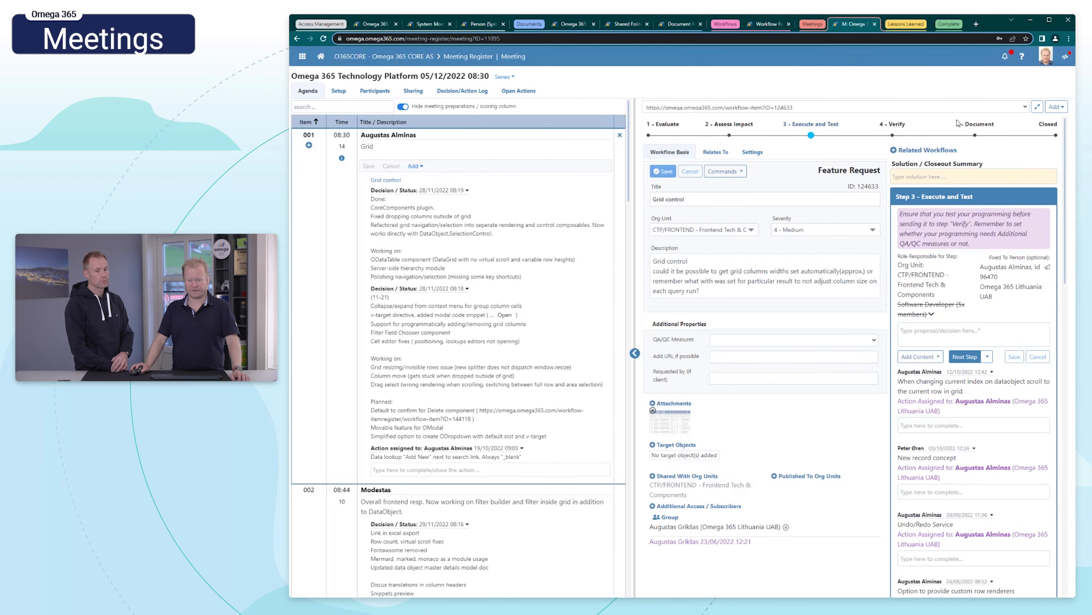
pyautogui.moveTo(1037, 107)
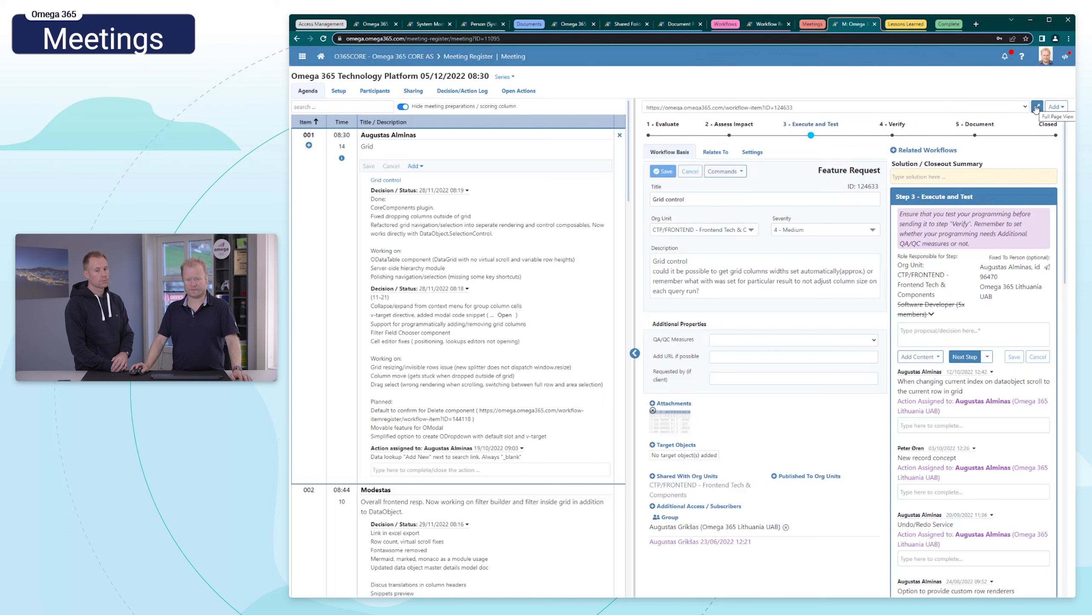
pyautogui.moveTo(904, 25)
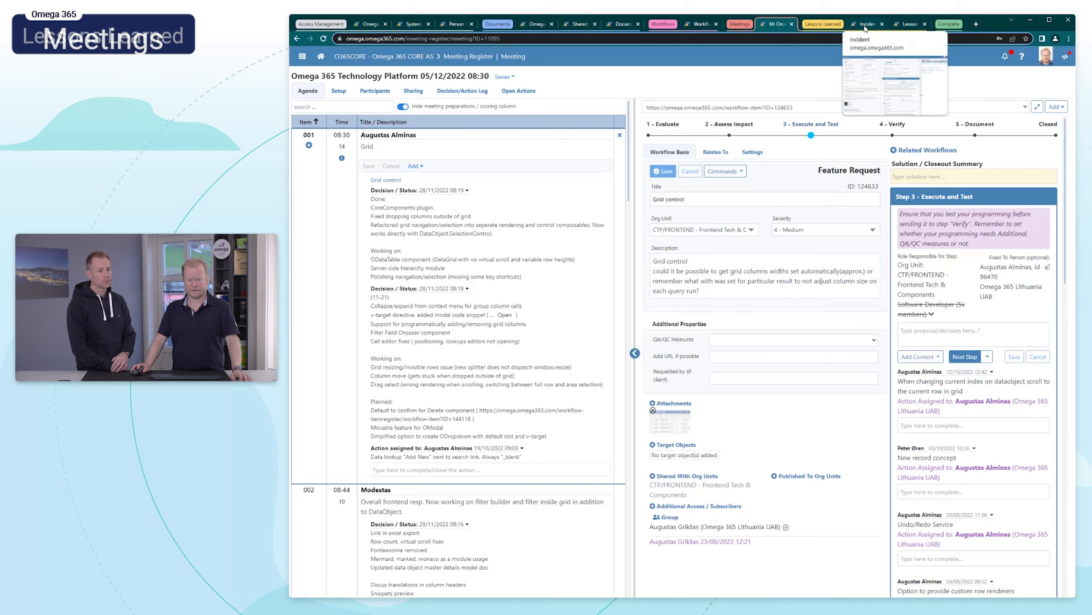
# Switch to the Incident tab for the scaffold platform collapse at Close-out
pyautogui.click(866, 24)
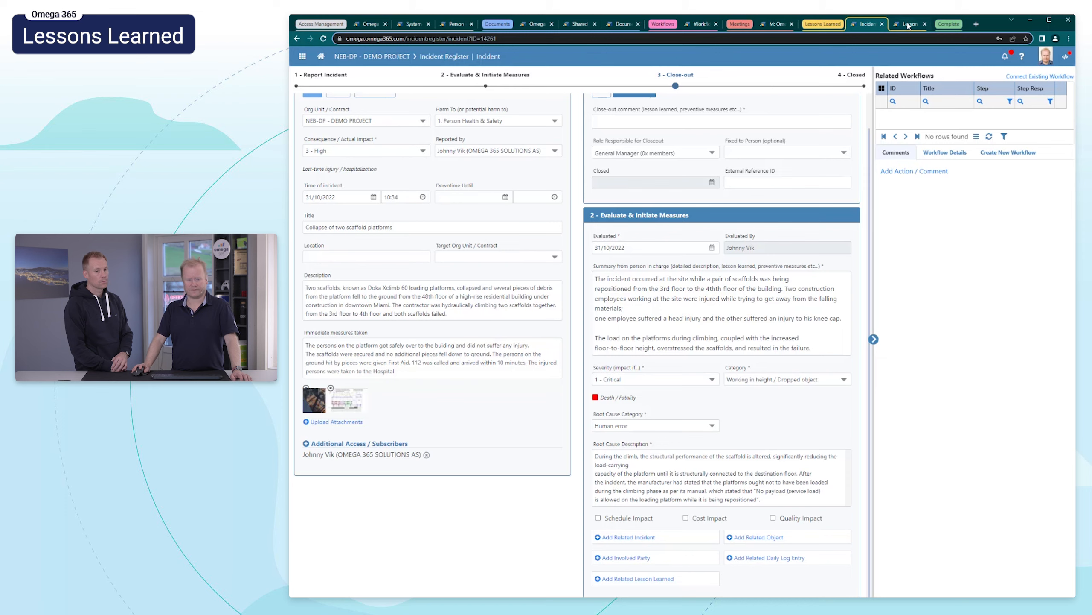
# Switch to the Lesson Learned tab on starting integrations early in a project
pyautogui.click(907, 24)
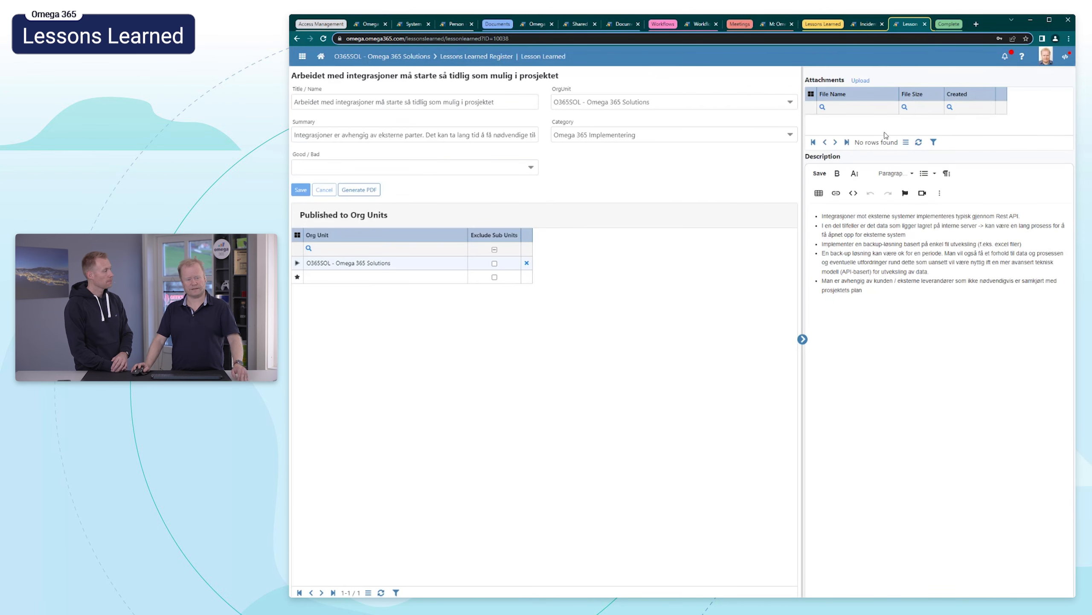
pyautogui.moveTo(414, 238)
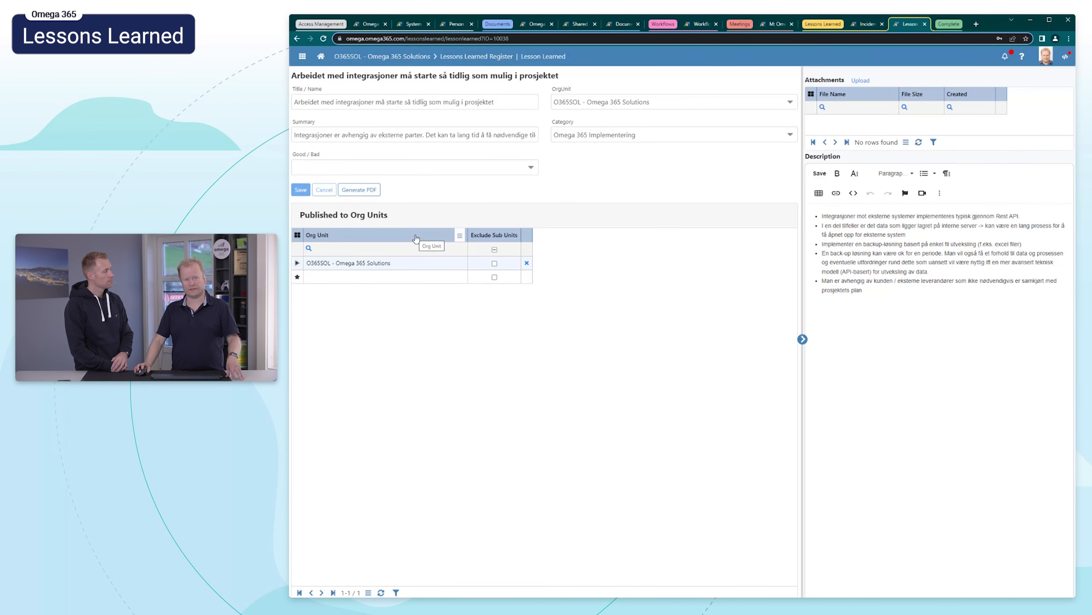
pyautogui.moveTo(468, 265)
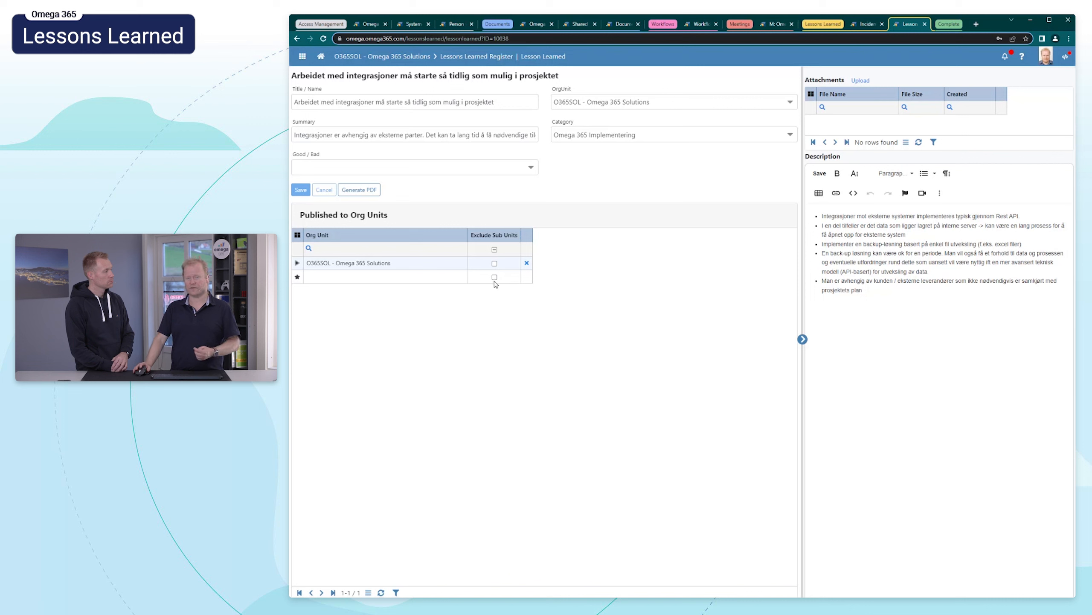
pyautogui.moveTo(495, 278)
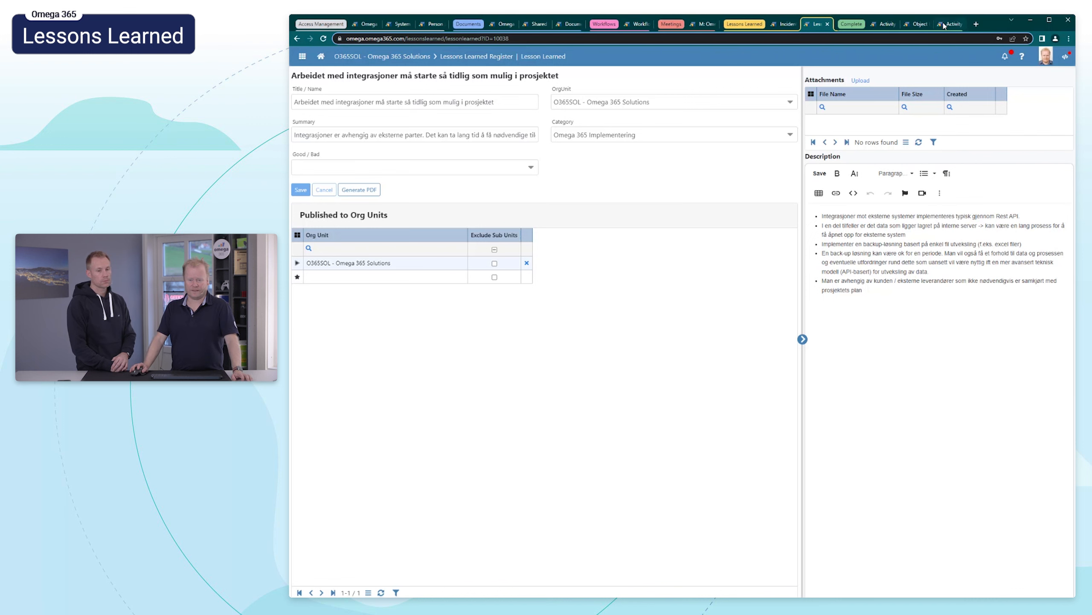
# Search the Object Explorer hierarchy for 'roo', dismiss the match notice, then view the activity record
pyautogui.click(917, 24)
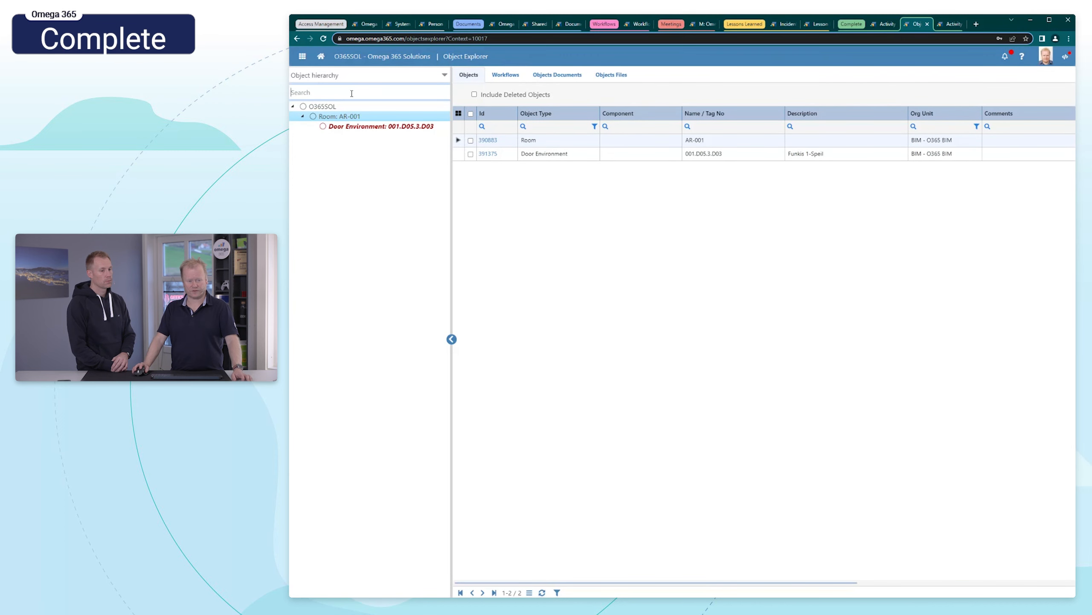
pyautogui.write('roo')
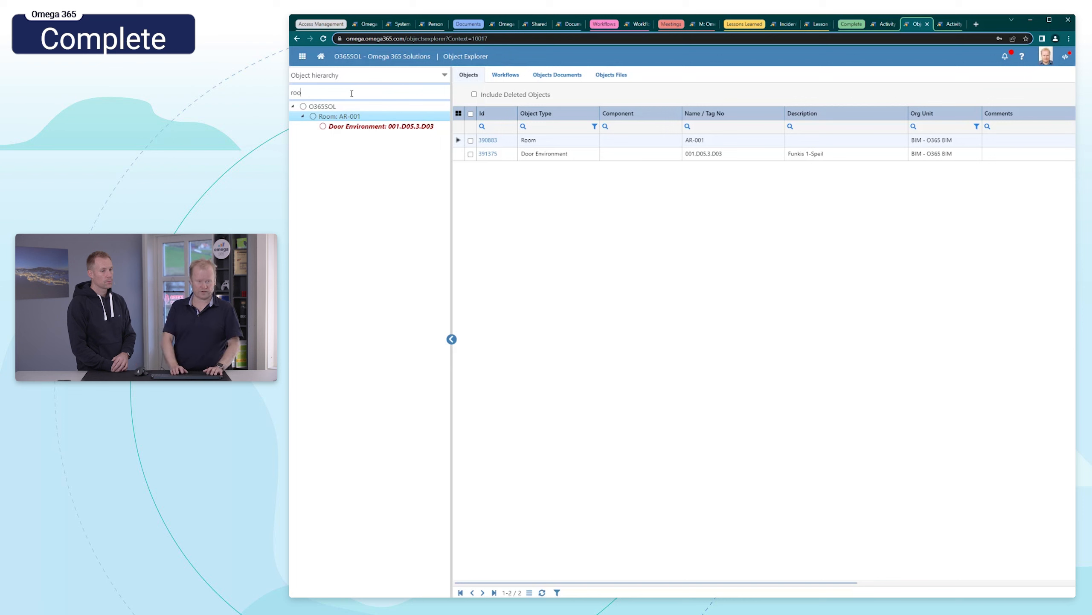
pyautogui.press('Return')
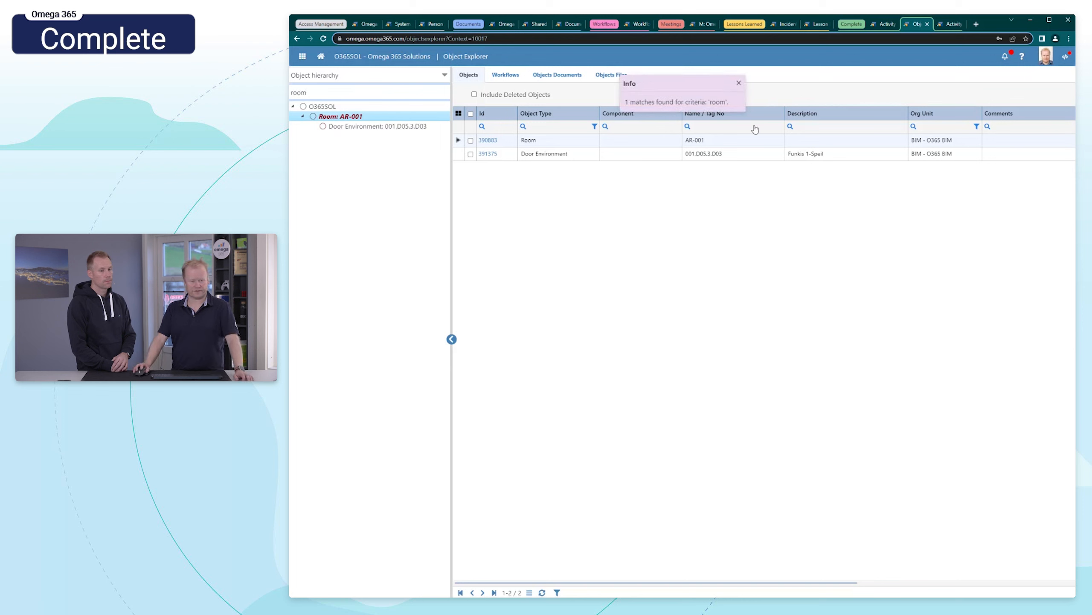
pyautogui.click(737, 82)
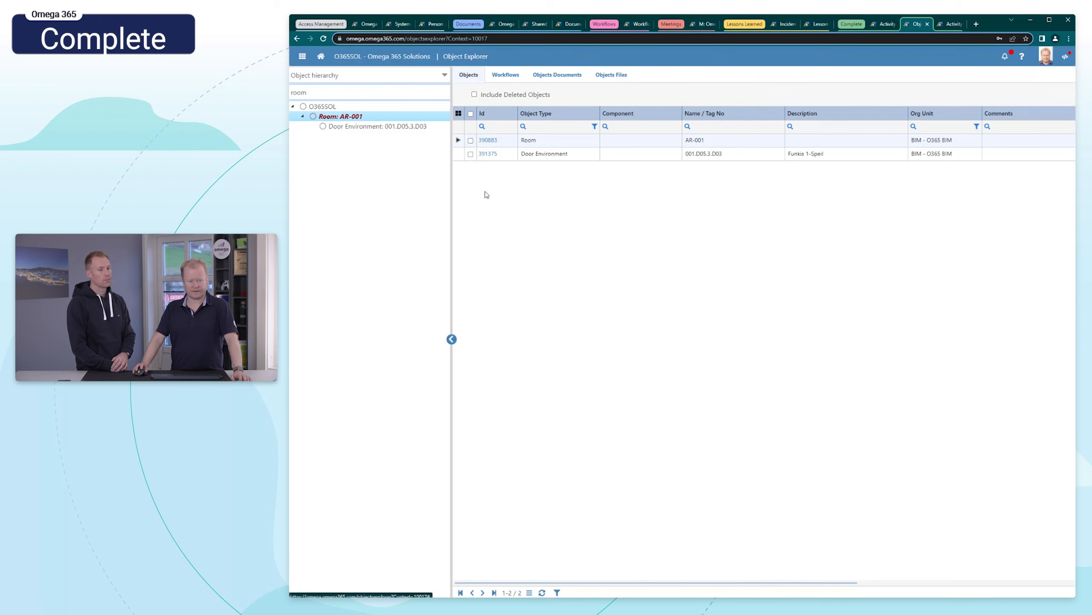
pyautogui.moveTo(952, 23)
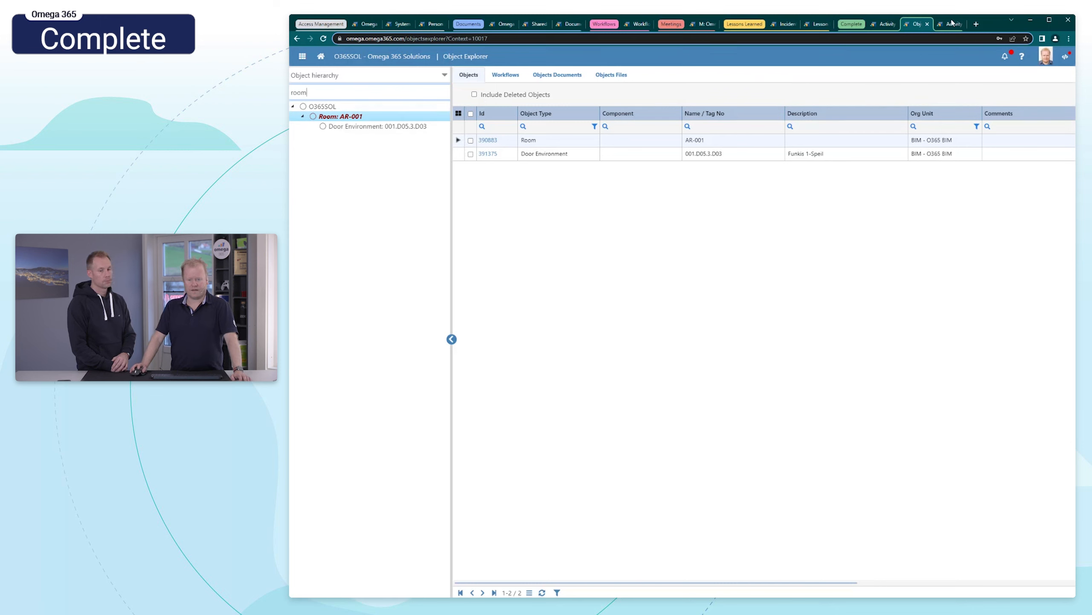
pyautogui.click(949, 24)
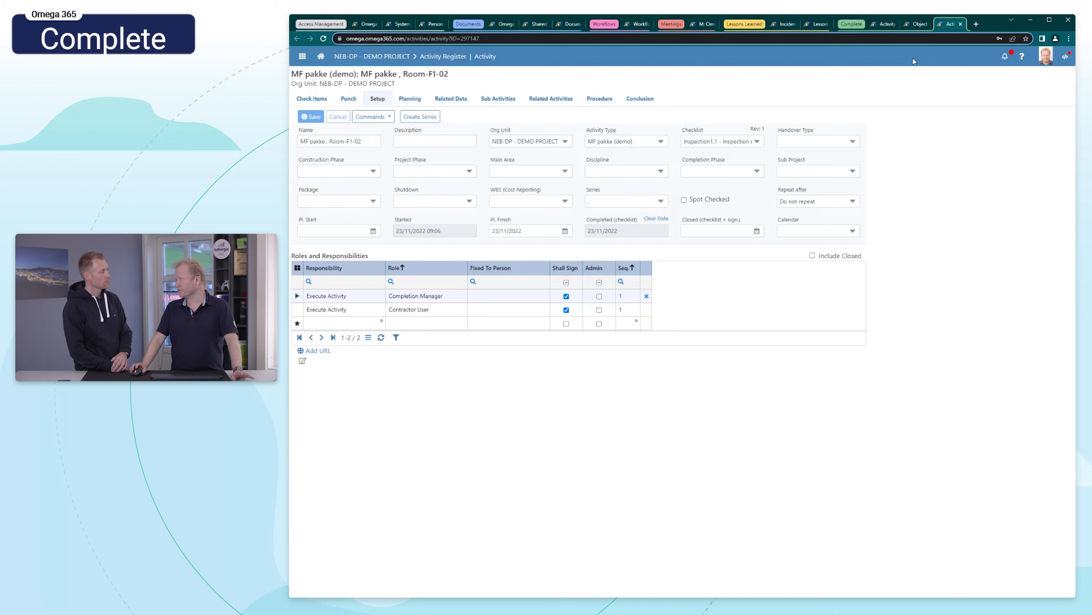
pyautogui.moveTo(920, 63)
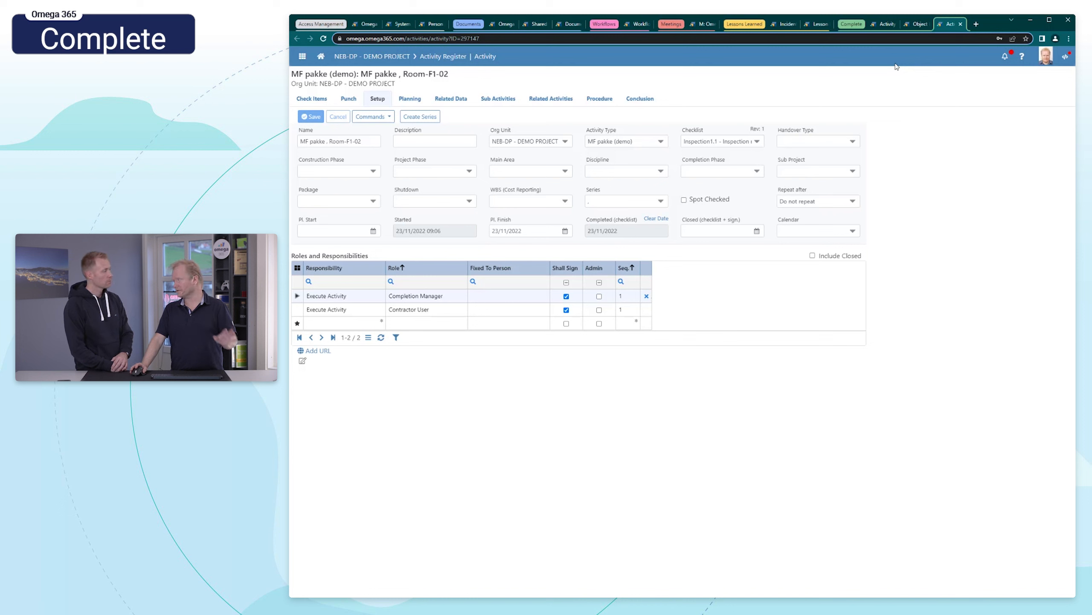
pyautogui.moveTo(794, 153)
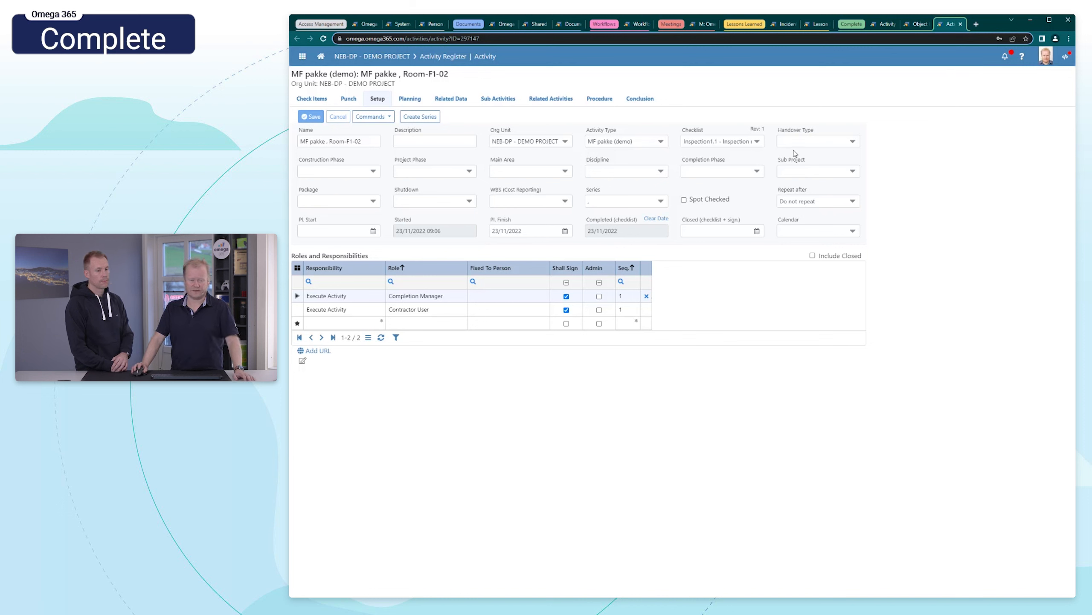
pyautogui.moveTo(651, 161)
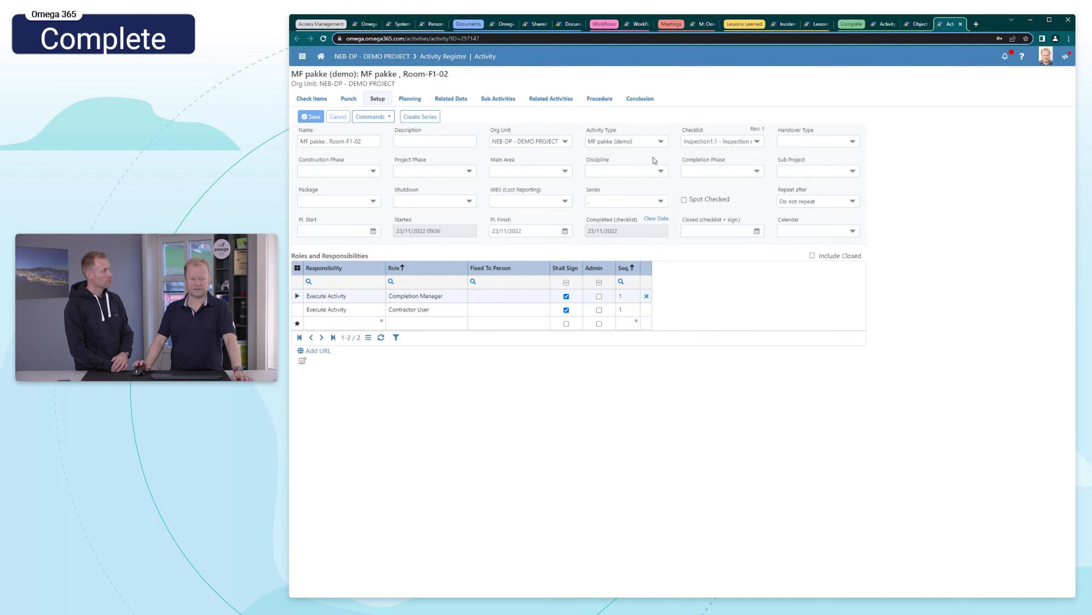
pyautogui.moveTo(637, 77)
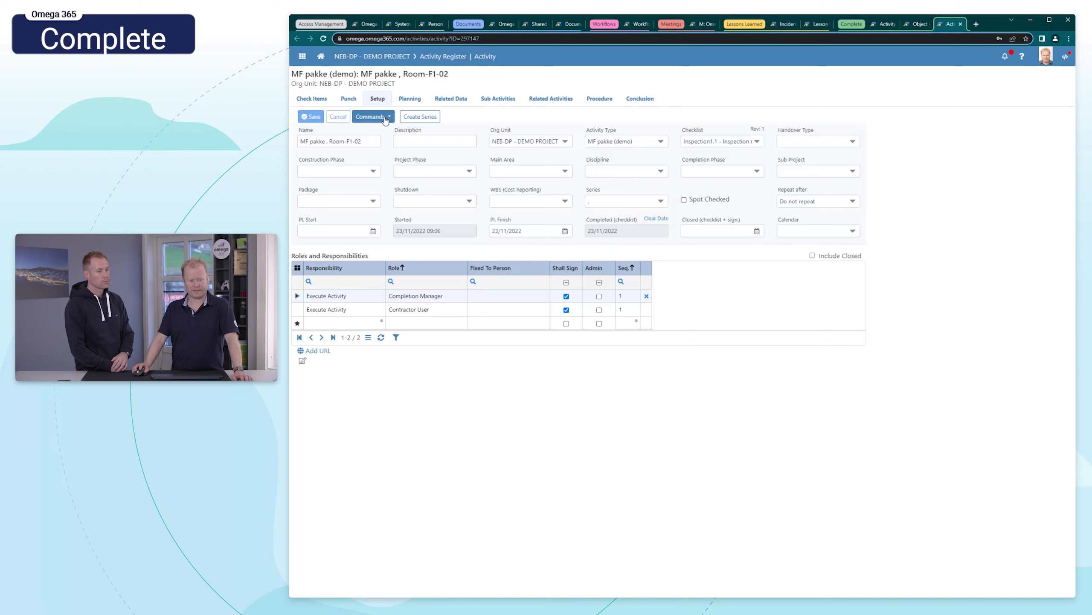
# Open the Room-F1-02 activity's Commands dropdown with copy, export, report and invitation options
pyautogui.click(373, 116)
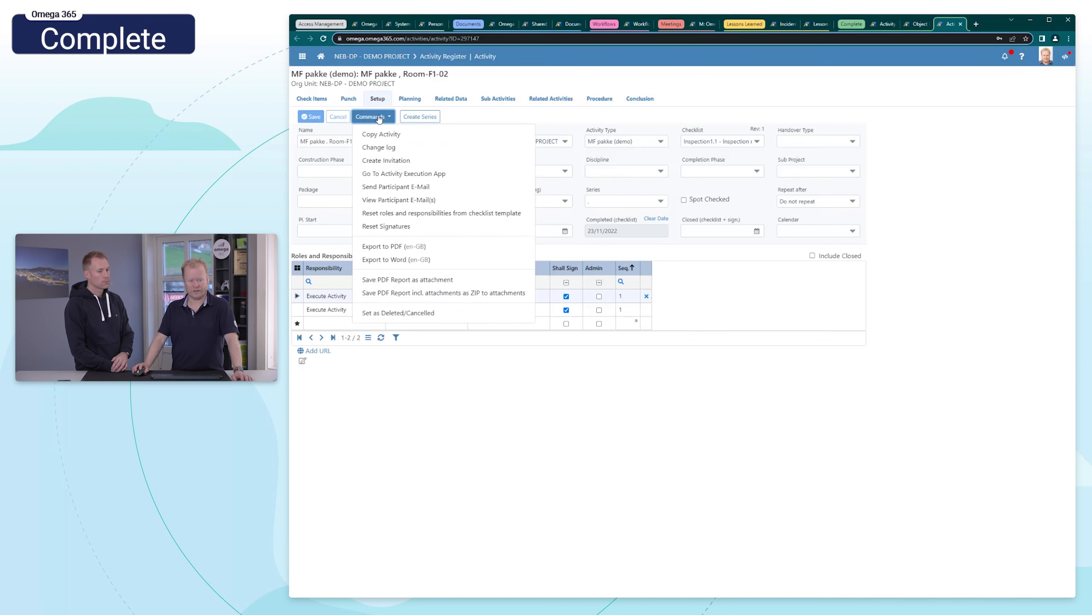
pyautogui.moveTo(386, 225)
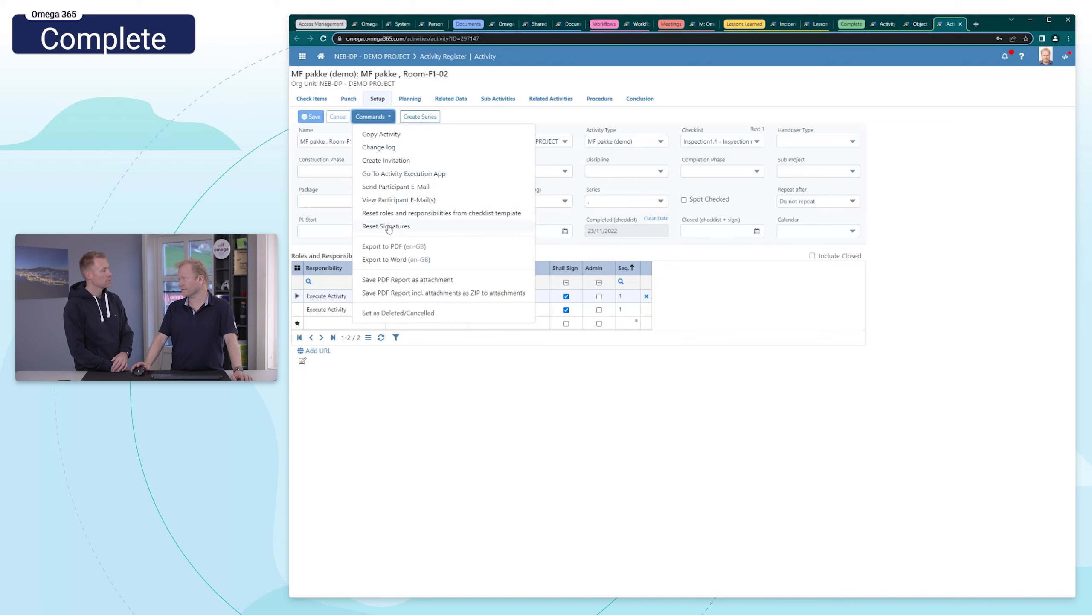